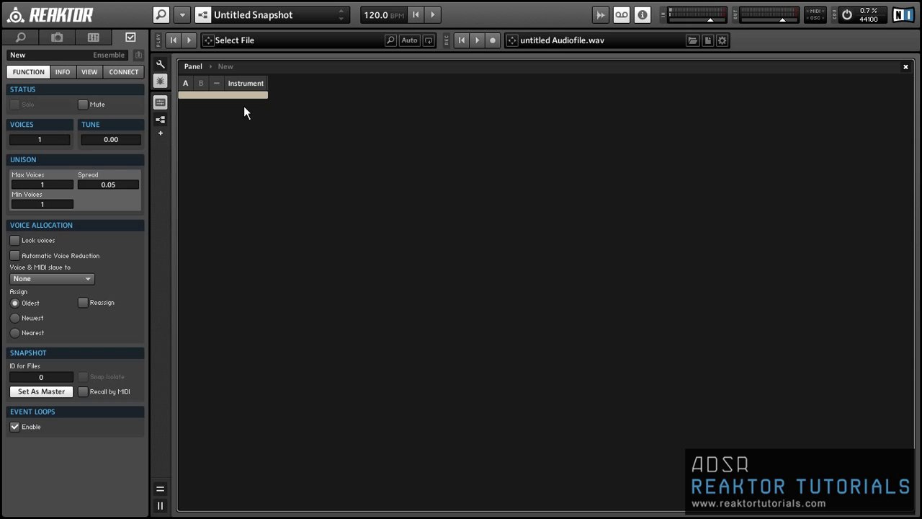
{"action": "mouse_move", "coordinate": [245, 101]}
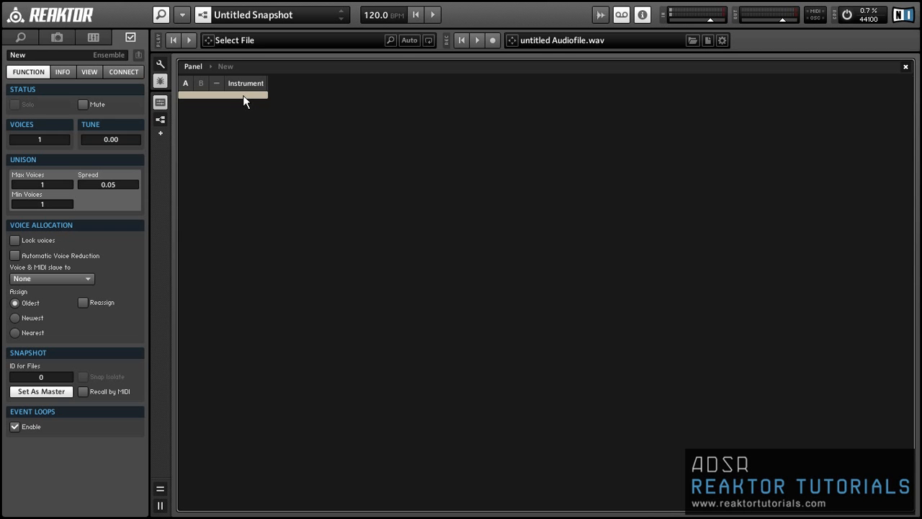
Step: Enter the Instrument block to show its empty internal structure
{"action": "double_click", "coordinate": [245, 82]}
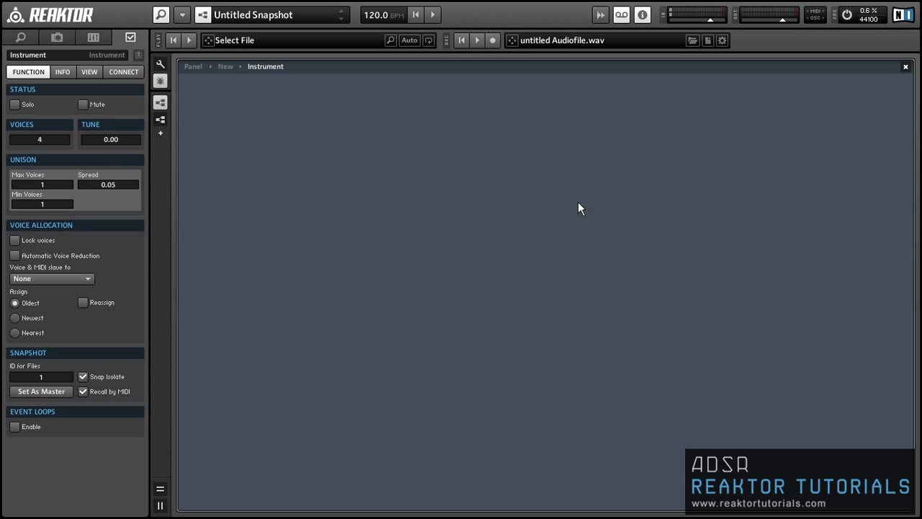
Step: Place a Voice Info module and a Subtract module fed by Voice Info and a constant of 1
{"action": "right_click", "coordinate": [581, 208]}
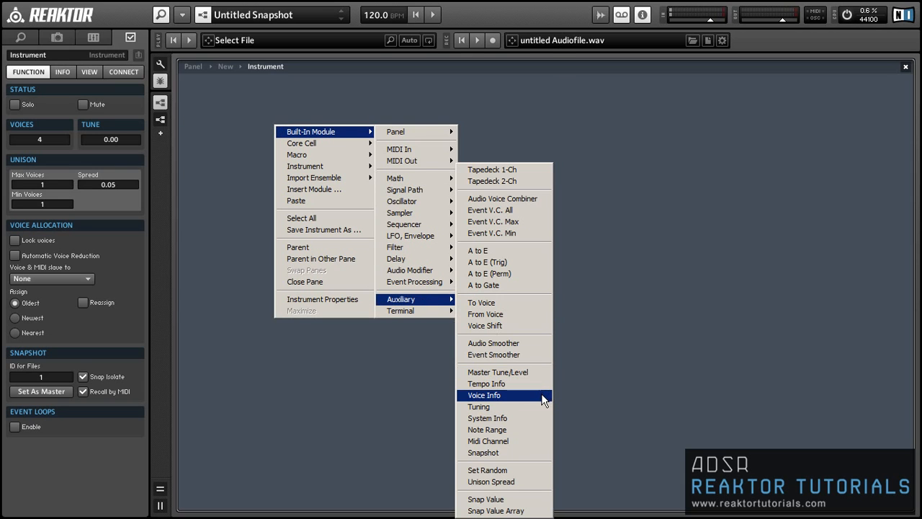
{"action": "left_click", "coordinate": [484, 395]}
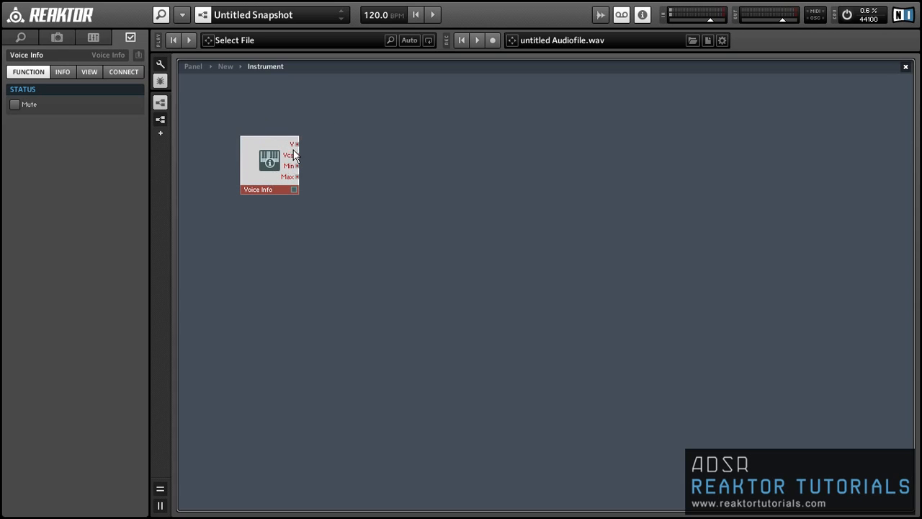
{"action": "mouse_move", "coordinate": [293, 144]}
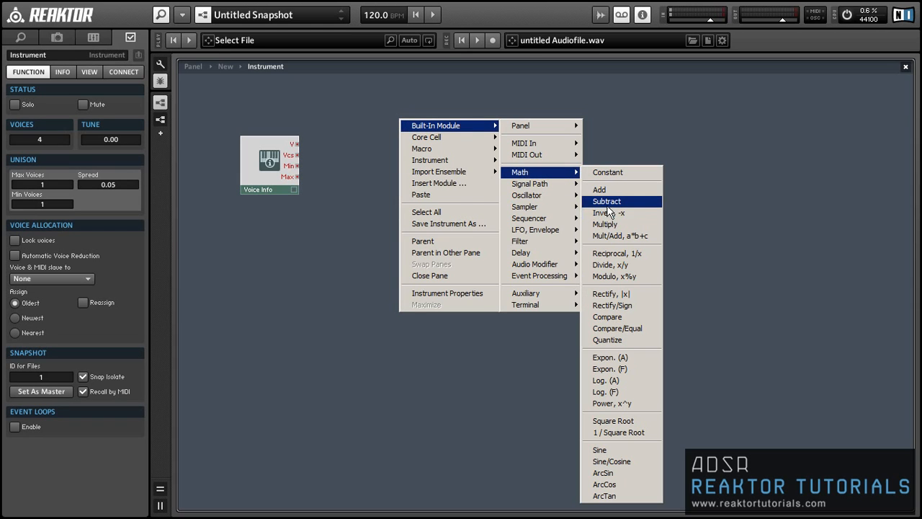
{"action": "left_click", "coordinate": [605, 201]}
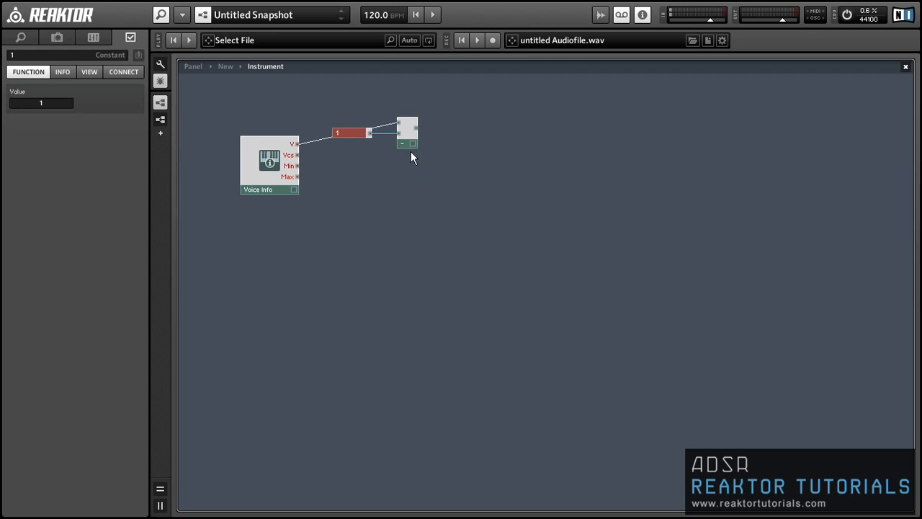
{"action": "left_click", "coordinate": [406, 144]}
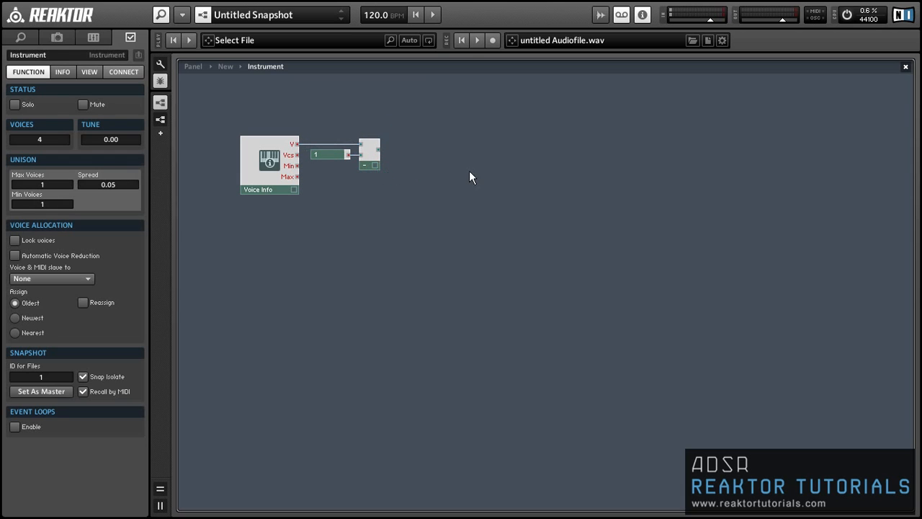
Step: Add a Mult/Add fed by Subtract with a Pitchshift fader, Min -12, Max 12, Stepsize 1
{"action": "right_click", "coordinate": [475, 175]}
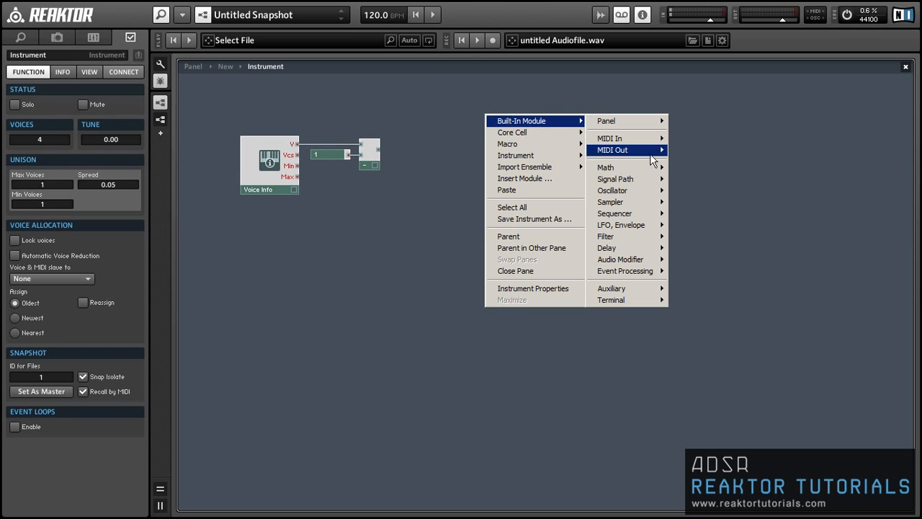
{"action": "left_click", "coordinate": [605, 167]}
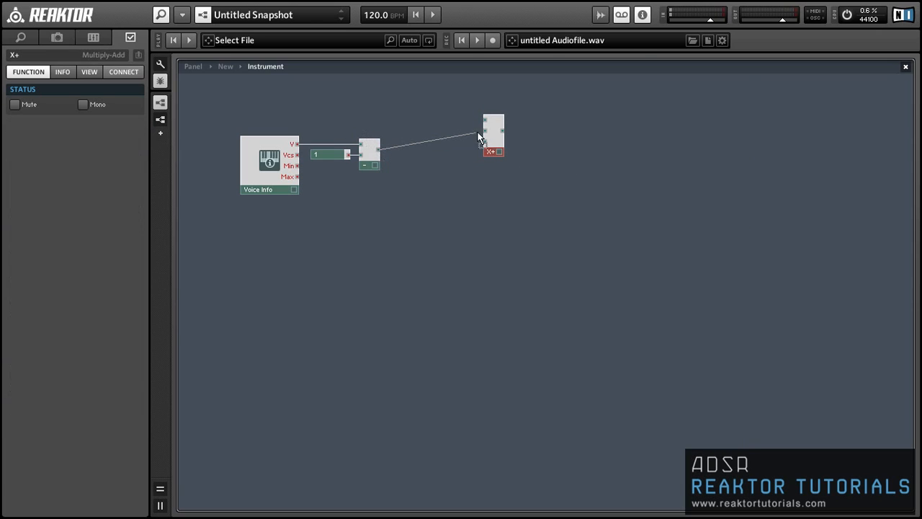
{"action": "left_click_drag", "start_coordinate": [492, 136], "coordinate": [489, 153]}
{"action": "type", "text": "12"}
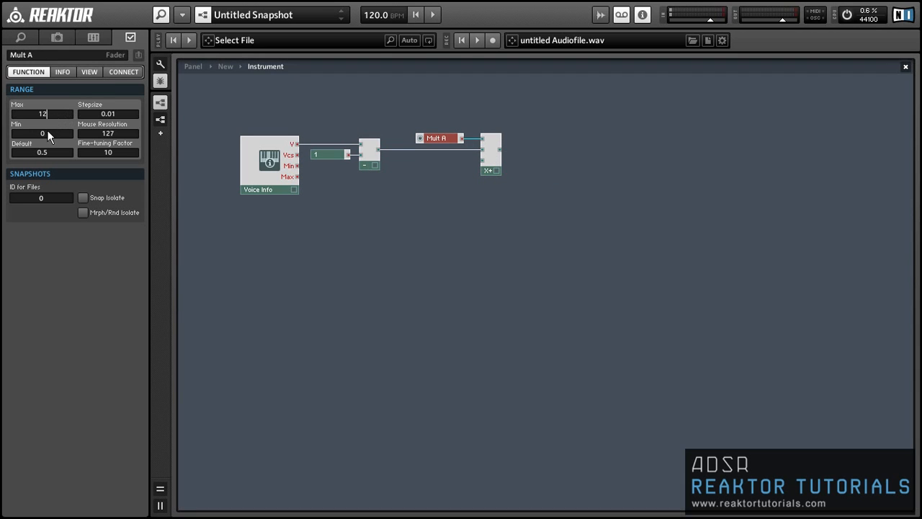
{"action": "left_click_drag", "start_coordinate": [42, 133], "coordinate": [42, 115]}
{"action": "type", "text": "-12"}
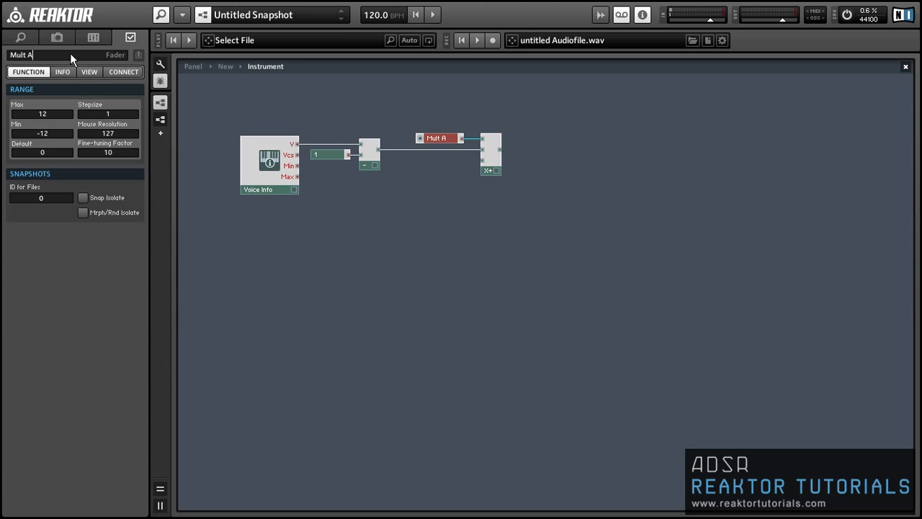
{"action": "mouse_move", "coordinate": [401, 121]}
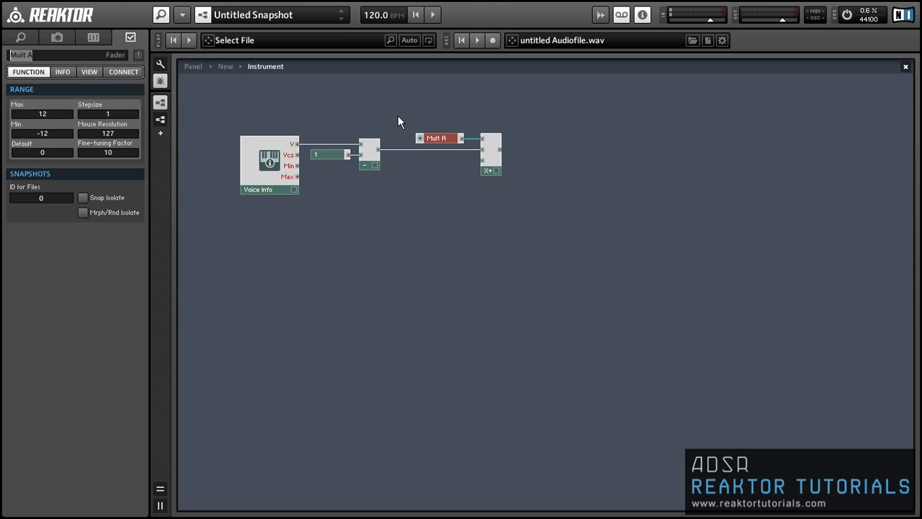
{"action": "type", "text": "Pitchshift"}
{"action": "type", "text": "note"}
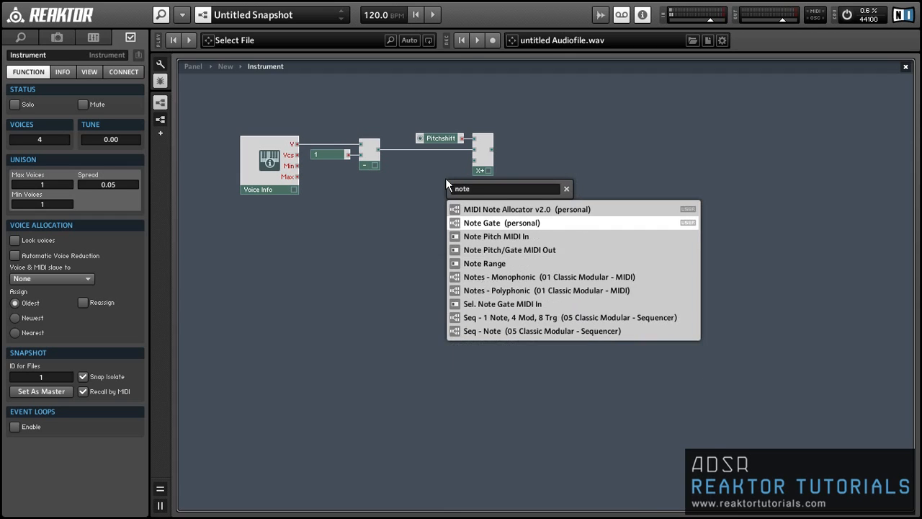
Step: Feed a NotePitch MIDI In into the Mult/Add and wire its output to a MIDI Note Pitch/Gate Out
{"action": "left_click", "coordinate": [496, 237]}
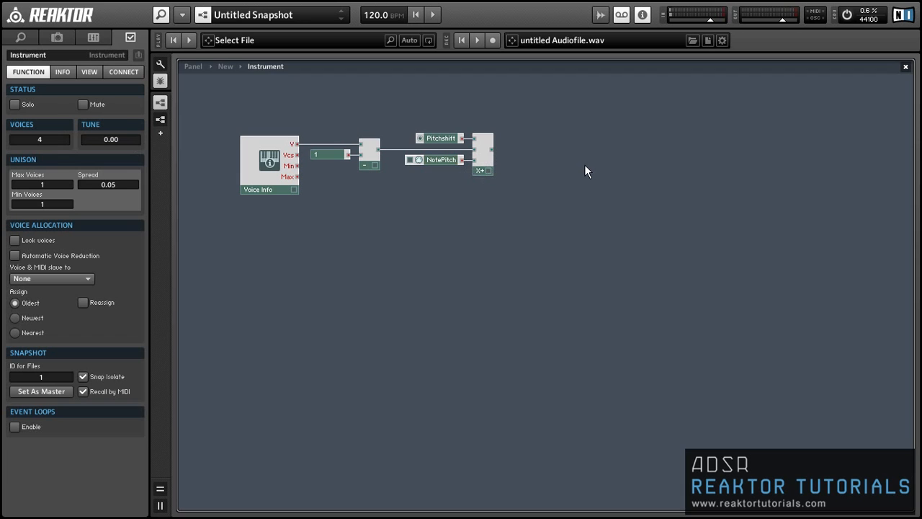
{"action": "right_click", "coordinate": [587, 171]}
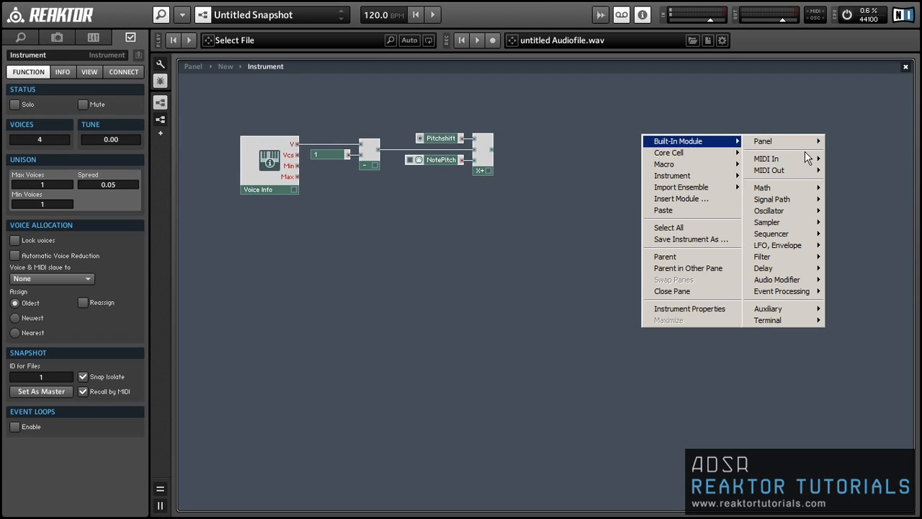
{"action": "mouse_move", "coordinate": [778, 170]}
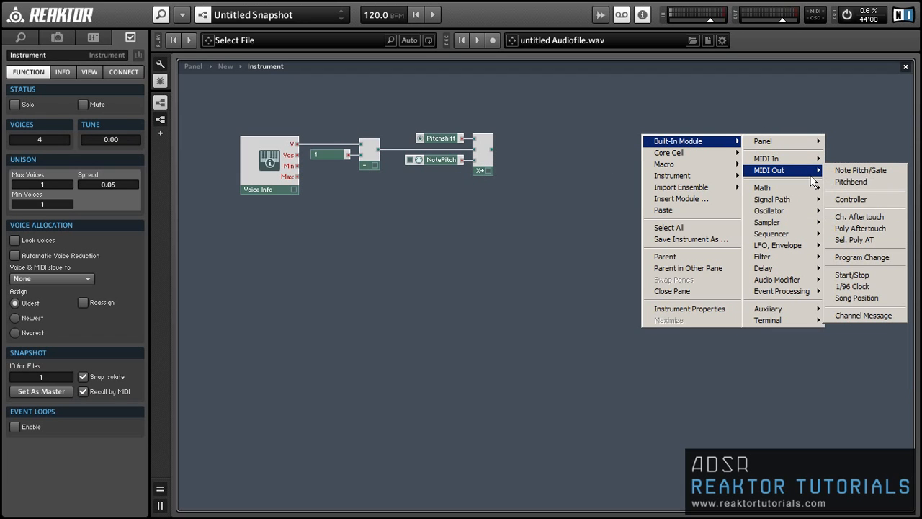
{"action": "left_click", "coordinate": [860, 170]}
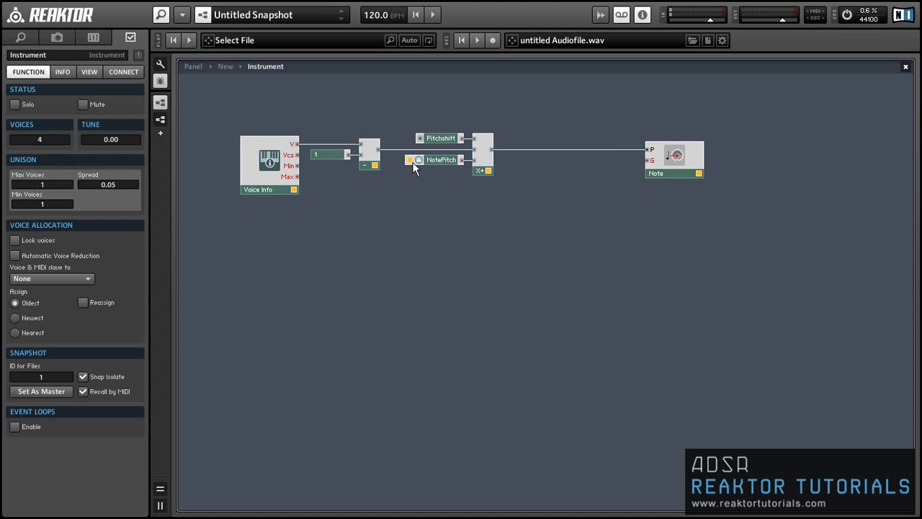
{"action": "left_click", "coordinate": [441, 158]}
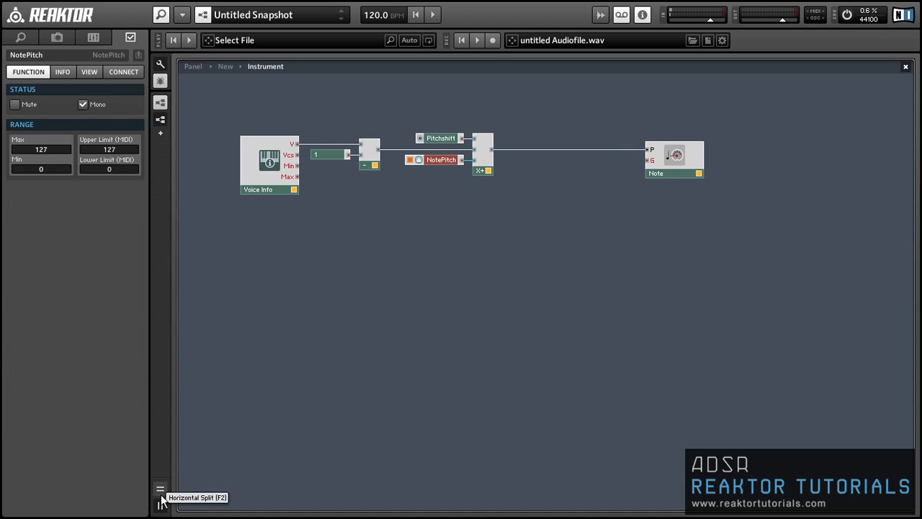
{"action": "left_click", "coordinate": [160, 490]}
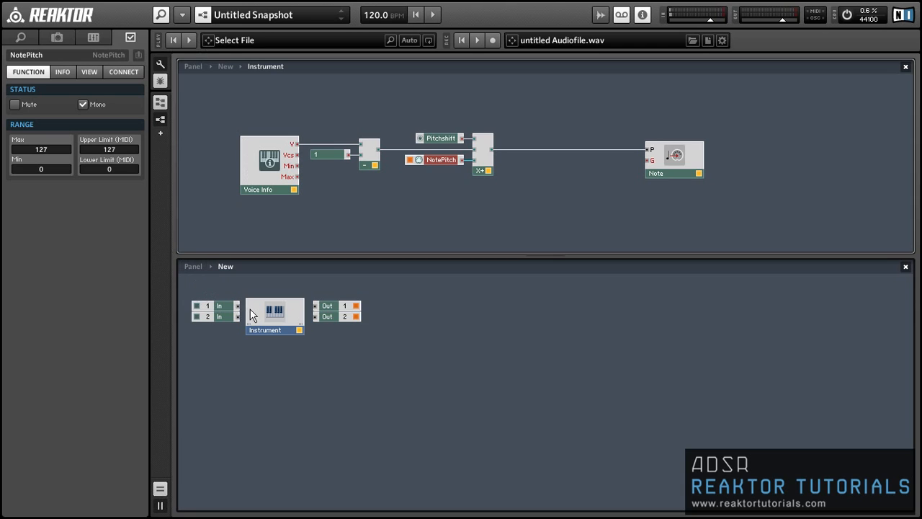
{"action": "double_click", "coordinate": [274, 314]}
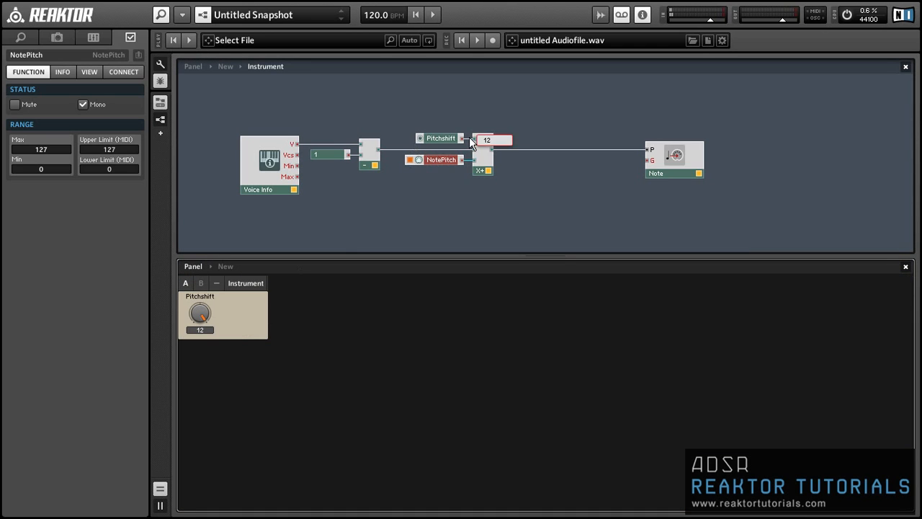
{"action": "left_click", "coordinate": [492, 138]}
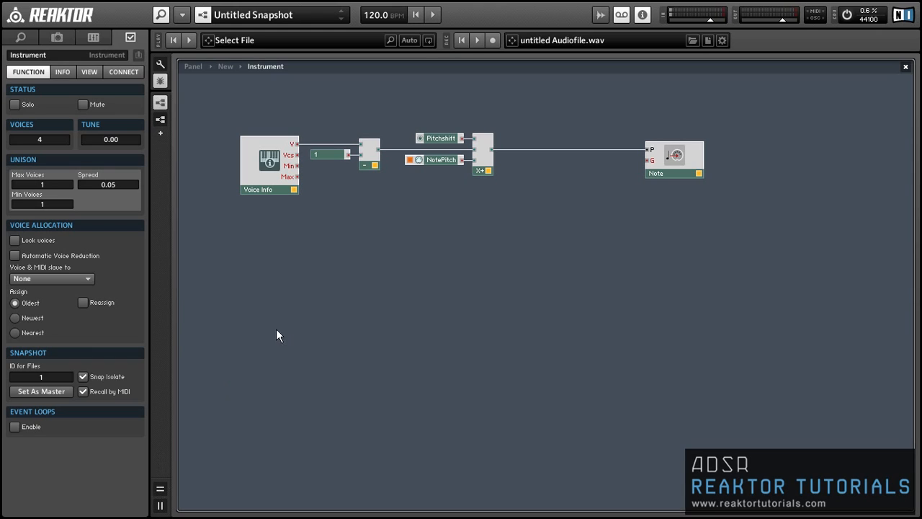
{"action": "mouse_move", "coordinate": [362, 254]}
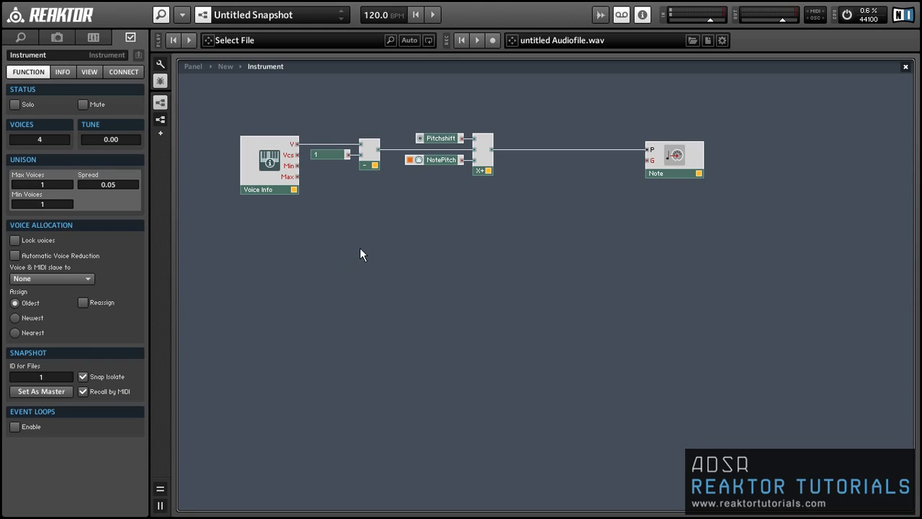
{"action": "mouse_move", "coordinate": [388, 204]}
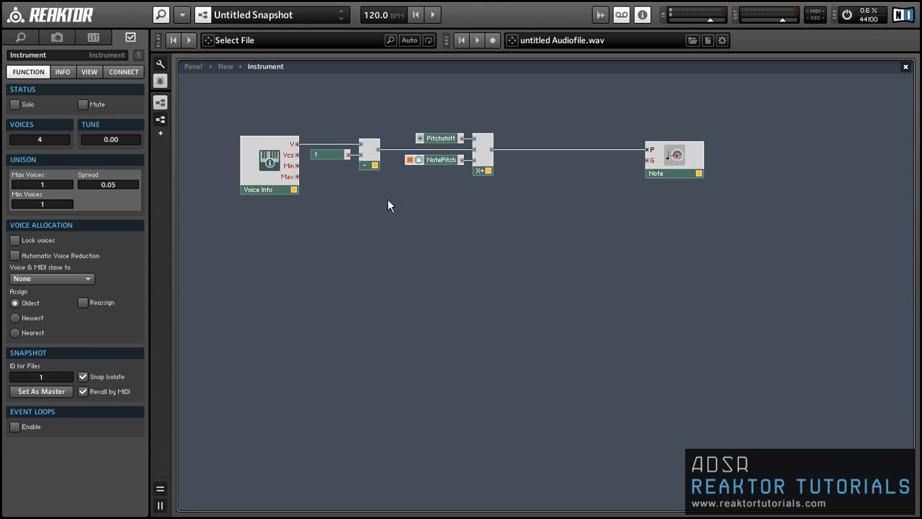
Step: Add a Power math module and create a Decay control on its input port
{"action": "right_click", "coordinate": [389, 204]}
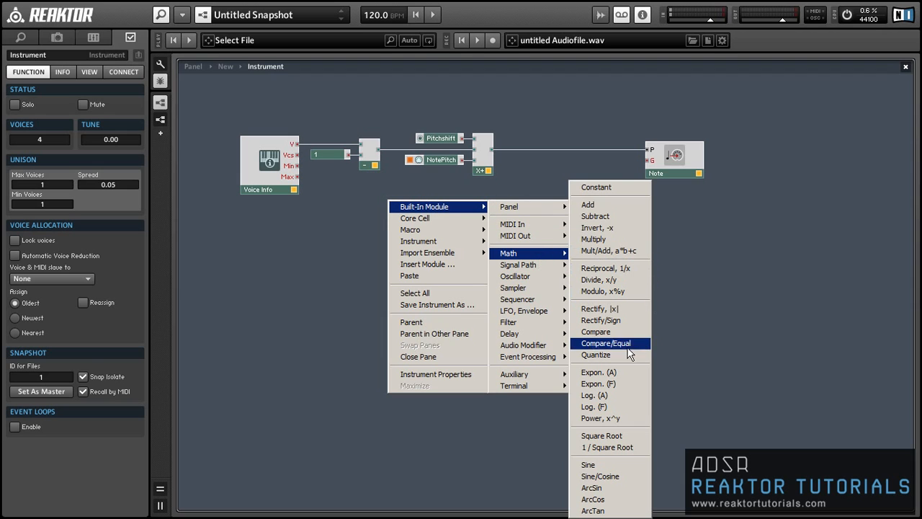
{"action": "left_click", "coordinate": [600, 417]}
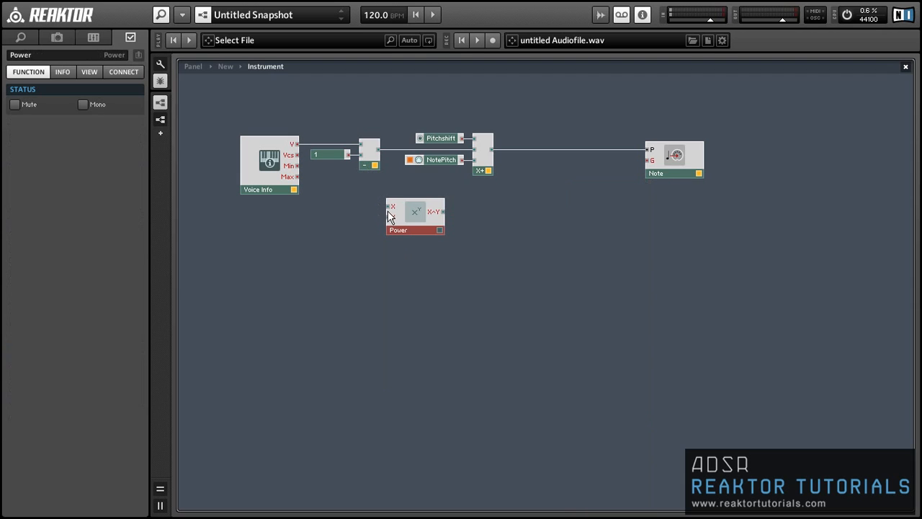
{"action": "right_click", "coordinate": [393, 208]}
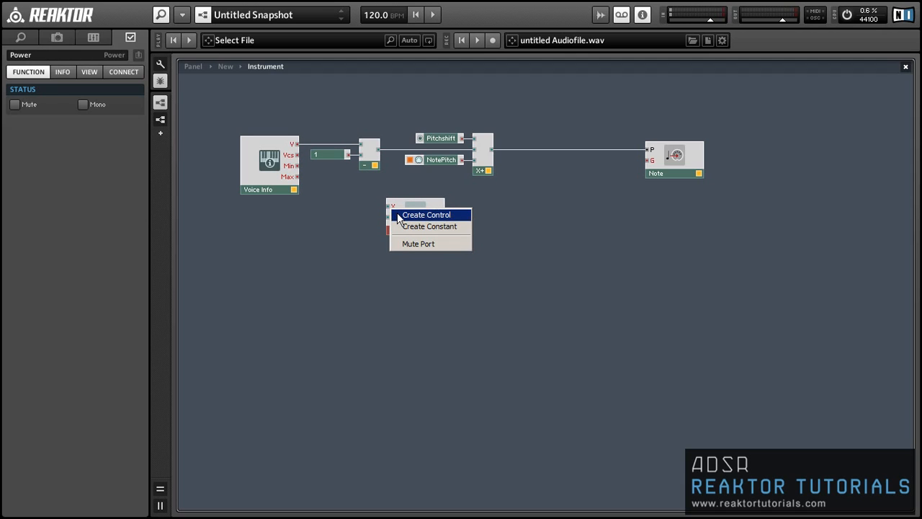
{"action": "left_click", "coordinate": [426, 215]}
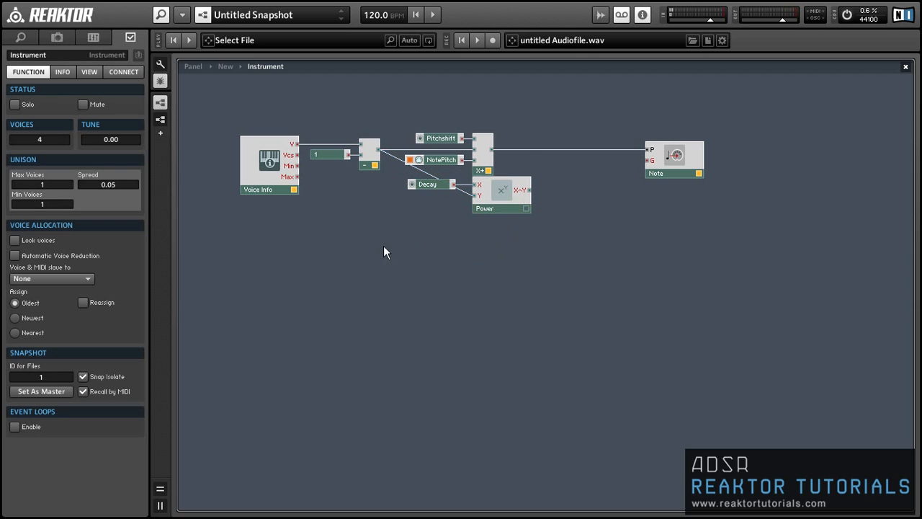
Step: Wire Gate through a new Separator into a Single Delay, and add a Multiply module below
{"action": "right_click", "coordinate": [386, 251]}
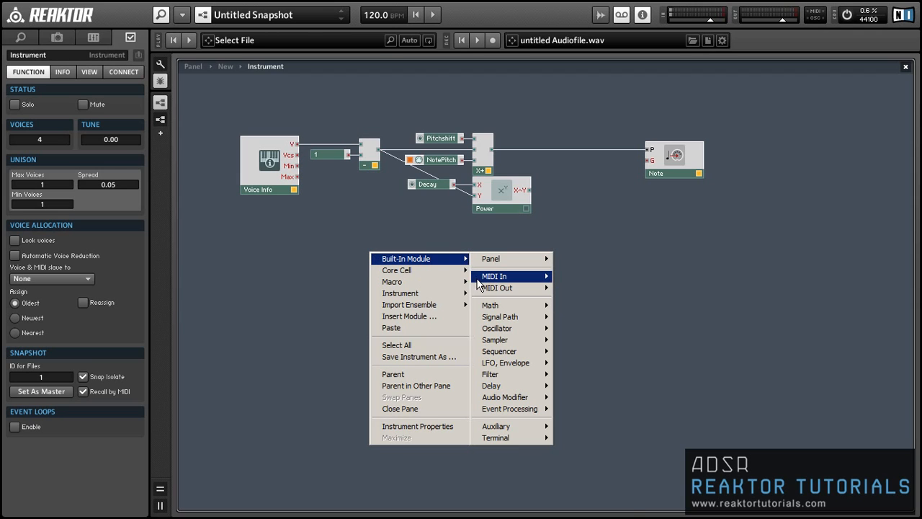
{"action": "left_click", "coordinate": [493, 277]}
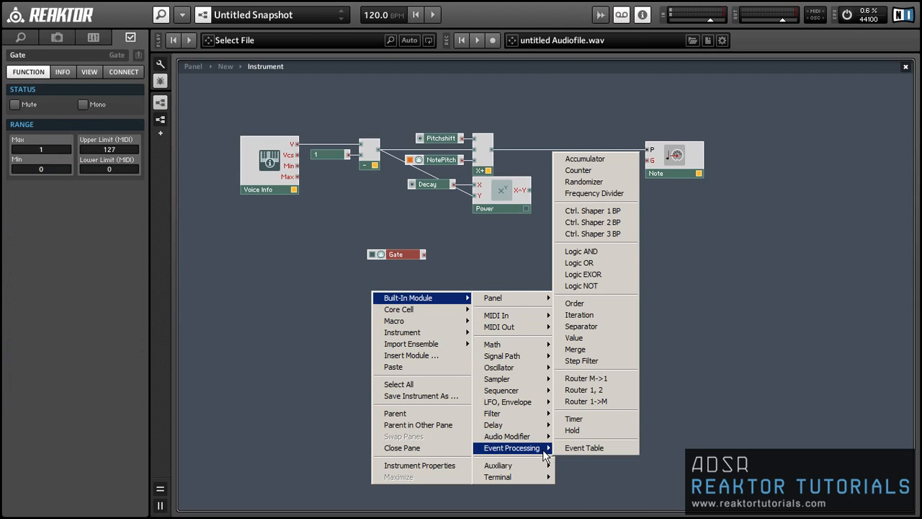
{"action": "left_click", "coordinate": [582, 326]}
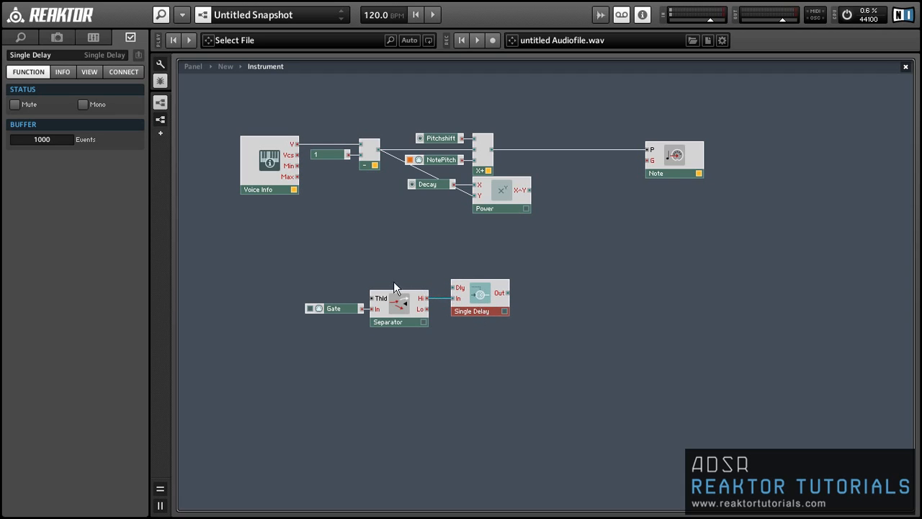
{"action": "right_click", "coordinate": [333, 309]}
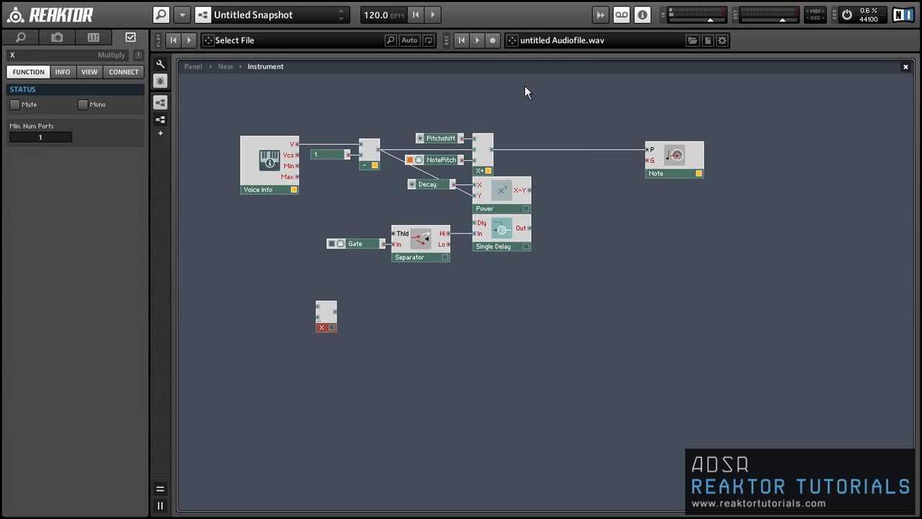
Step: Create a Delay control feeding the Single Delay's Dly time through the multiplier
{"action": "right_click", "coordinate": [321, 327]}
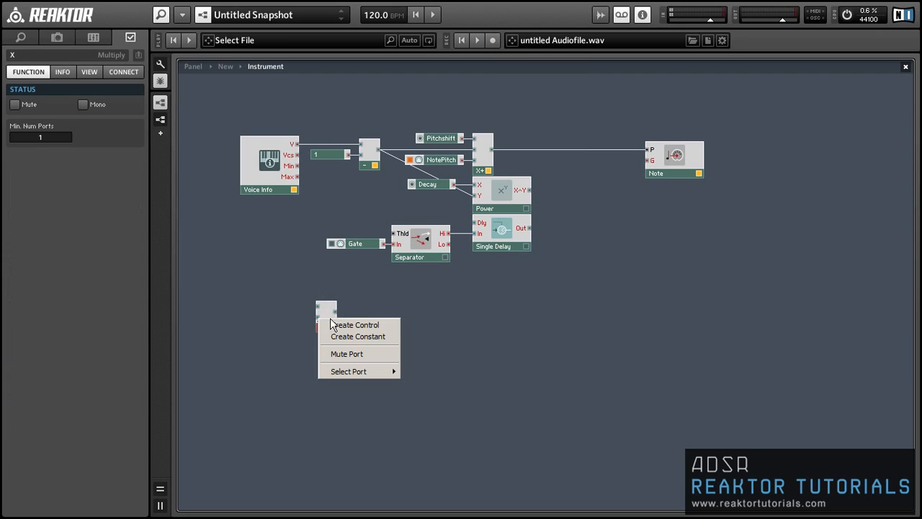
{"action": "left_click", "coordinate": [355, 324]}
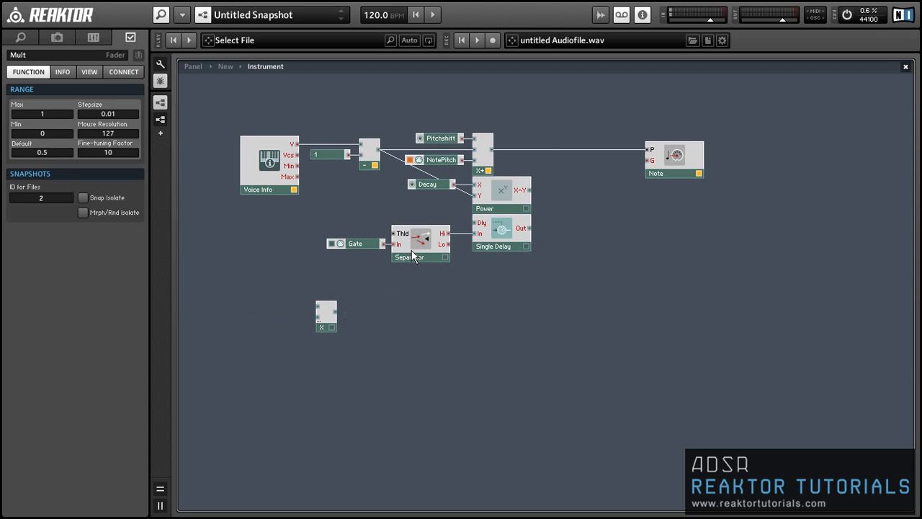
{"action": "right_click", "coordinate": [478, 222]}
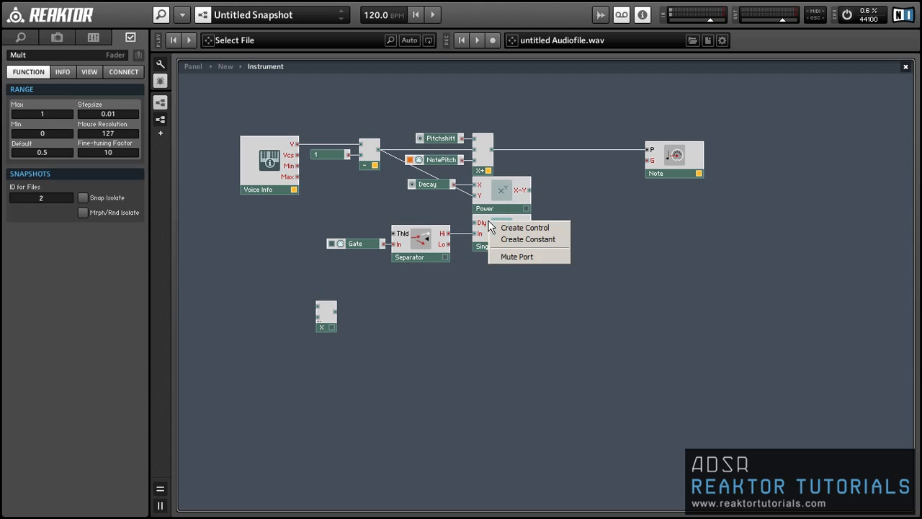
{"action": "left_click", "coordinate": [524, 228]}
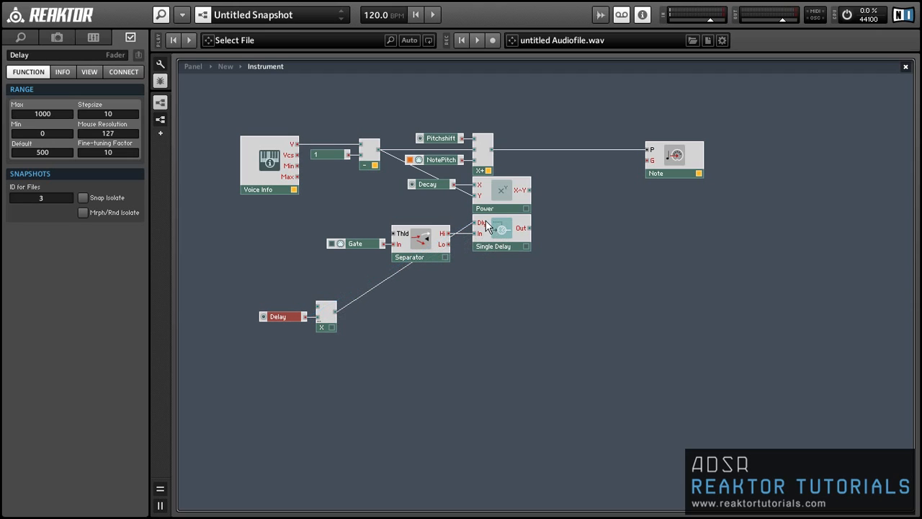
{"action": "mouse_move", "coordinate": [369, 144]}
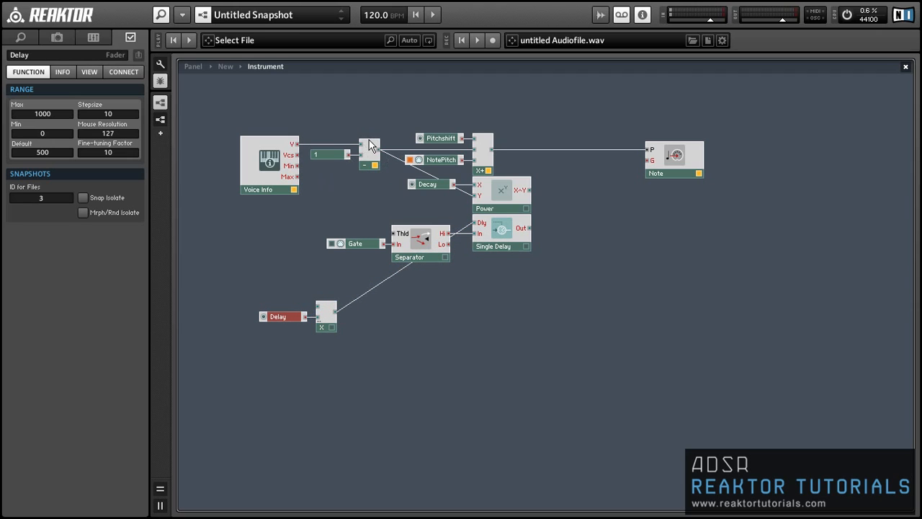
{"action": "mouse_move", "coordinate": [303, 153]}
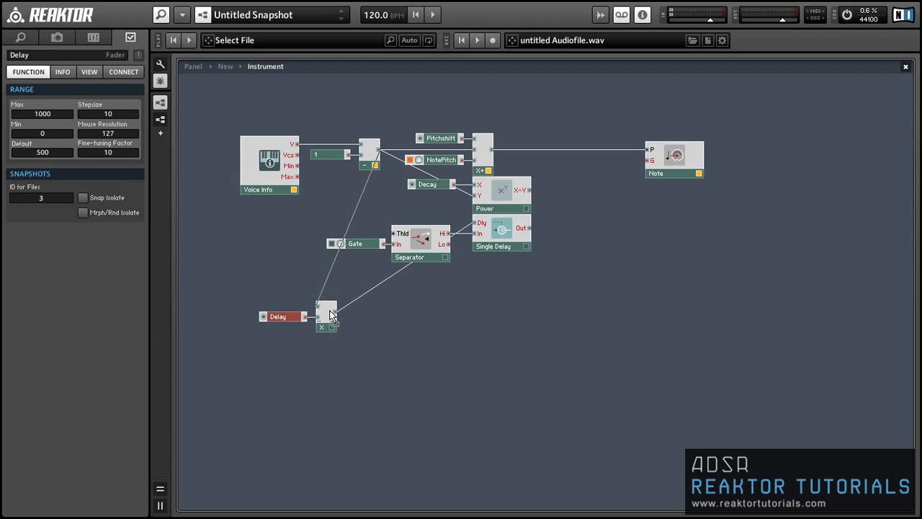
{"action": "left_click", "coordinate": [329, 302]}
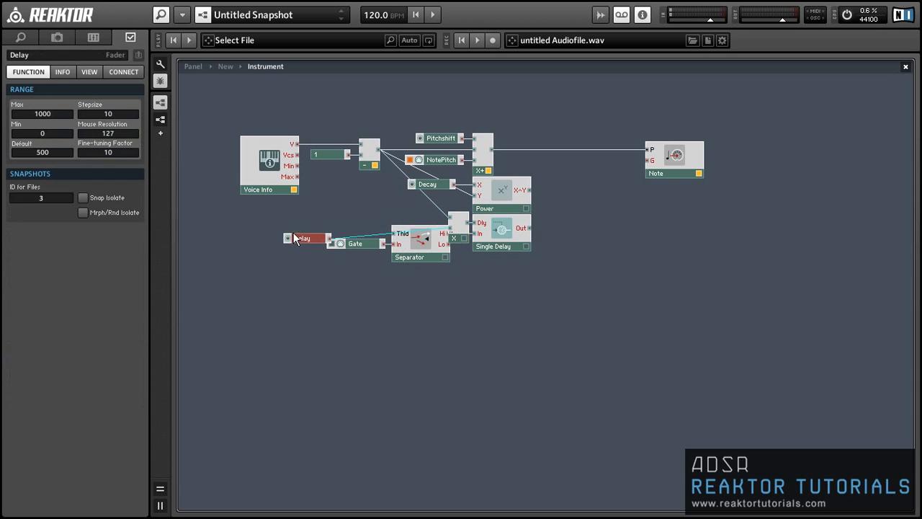
Step: Move the Delay control up beside the Gate and review the Single Delay's settings
{"action": "left_click_drag", "start_coordinate": [303, 238], "coordinate": [356, 225]}
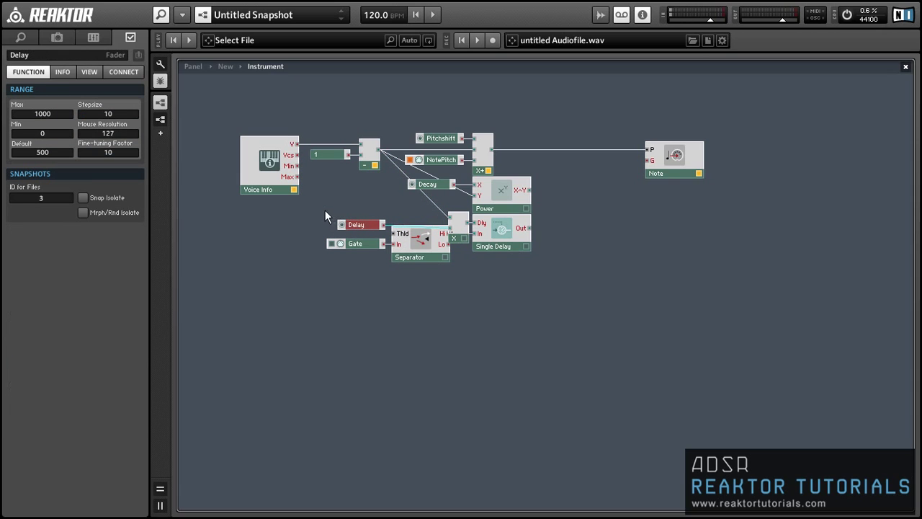
{"action": "left_click", "coordinate": [409, 256]}
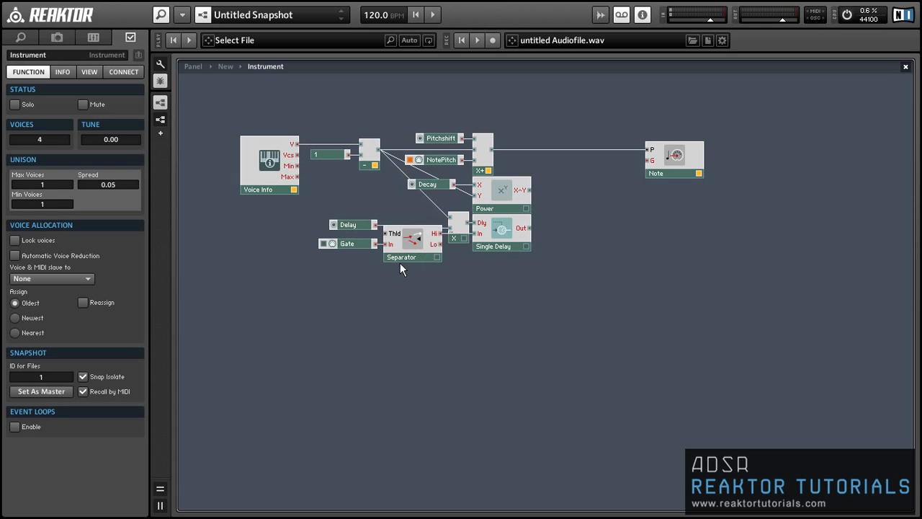
{"action": "left_click", "coordinate": [491, 245]}
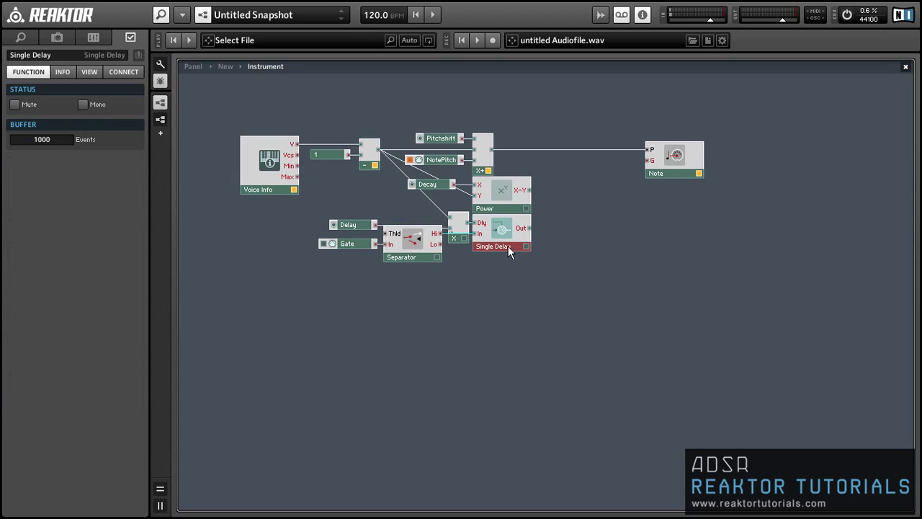
{"action": "mouse_move", "coordinate": [622, 286]}
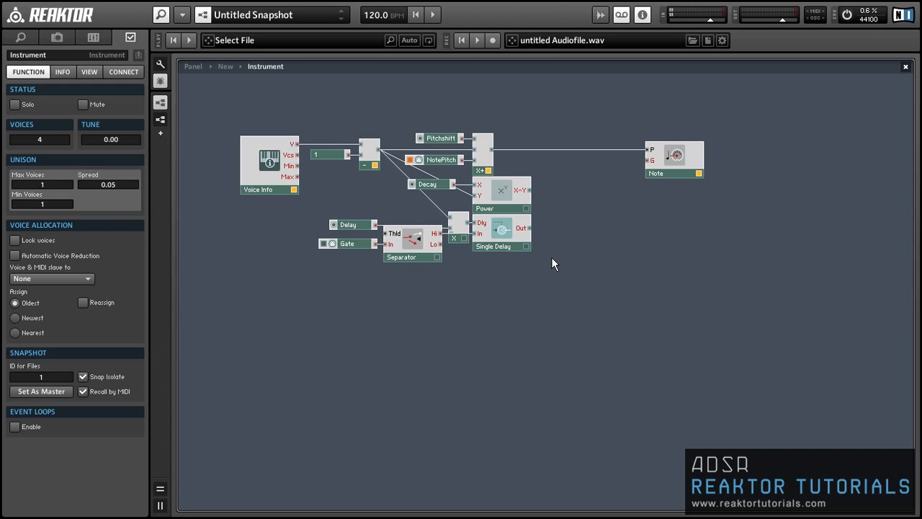
{"action": "mouse_move", "coordinate": [555, 224]}
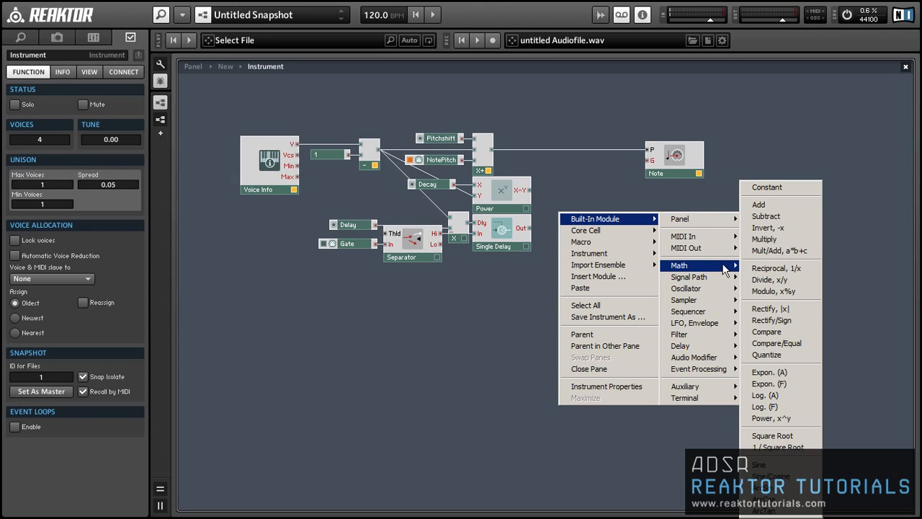
Step: Multiply the Single Delay output with Power and route it through a new Hold module to the Note output
{"action": "left_click", "coordinate": [763, 239]}
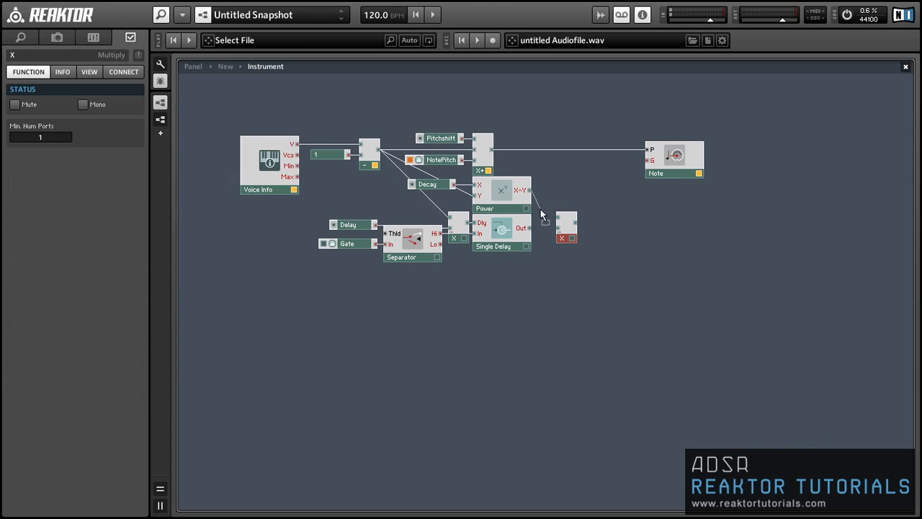
{"action": "mouse_move", "coordinate": [530, 232]}
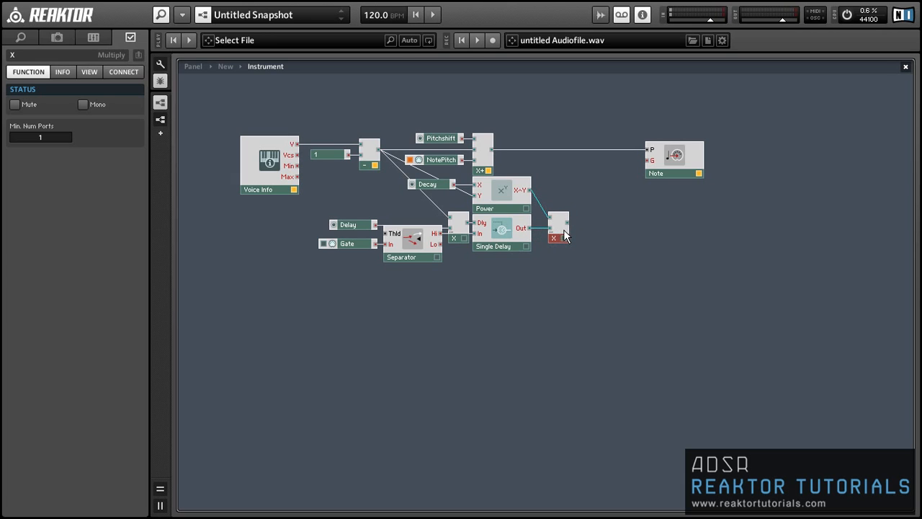
{"action": "right_click", "coordinate": [565, 233]}
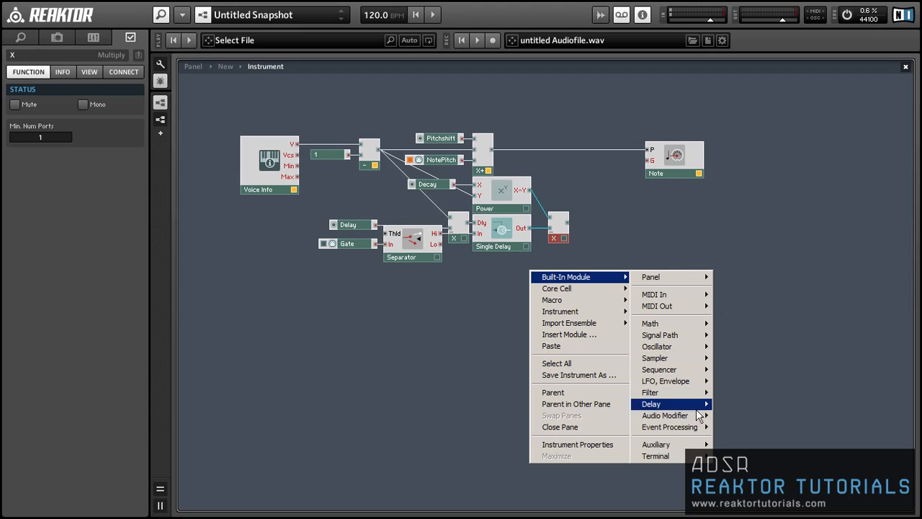
{"action": "left_click", "coordinate": [651, 403]}
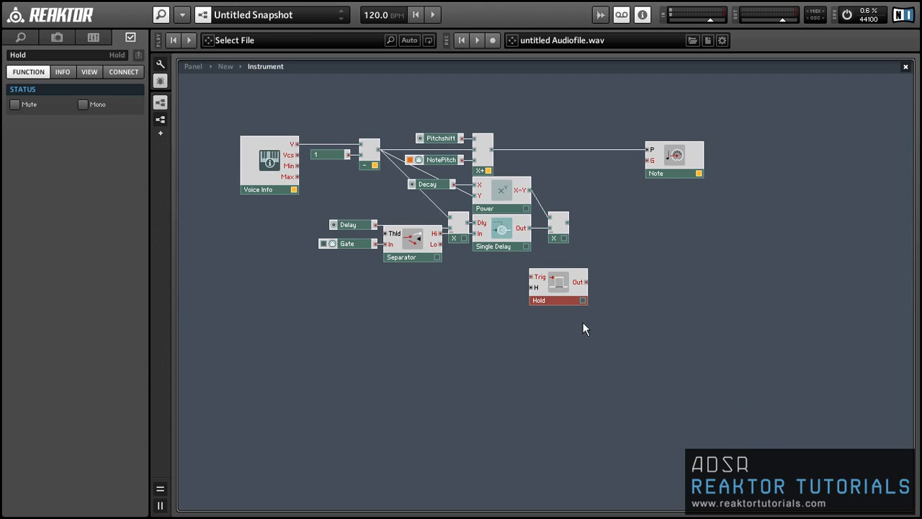
{"action": "mouse_move", "coordinate": [534, 288]}
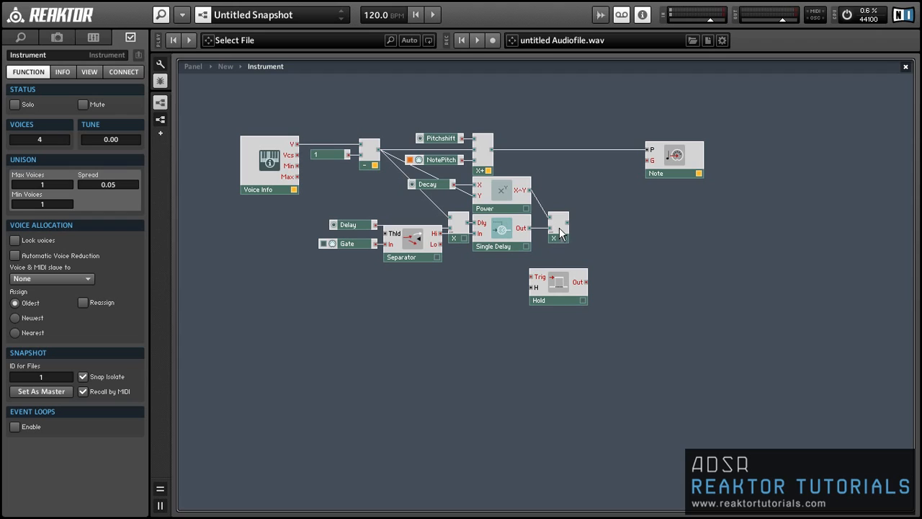
{"action": "mouse_move", "coordinate": [561, 233]}
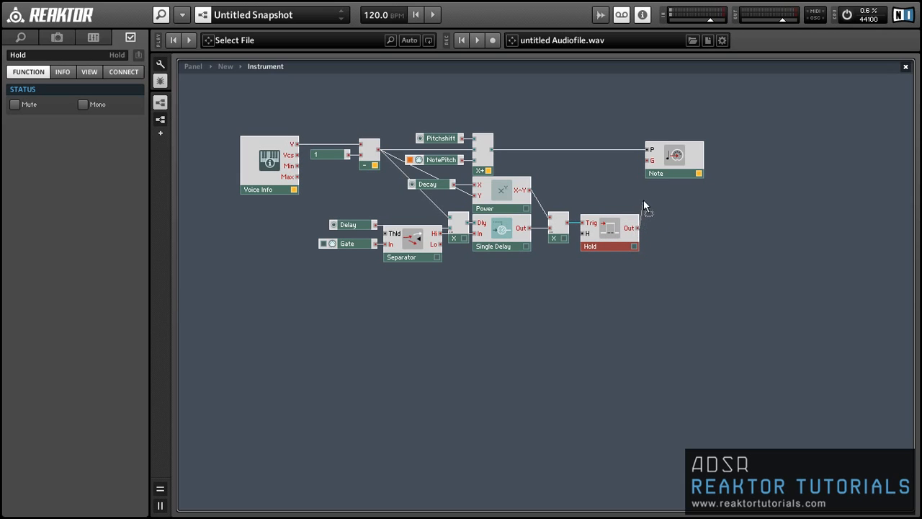
{"action": "left_click", "coordinate": [674, 159]}
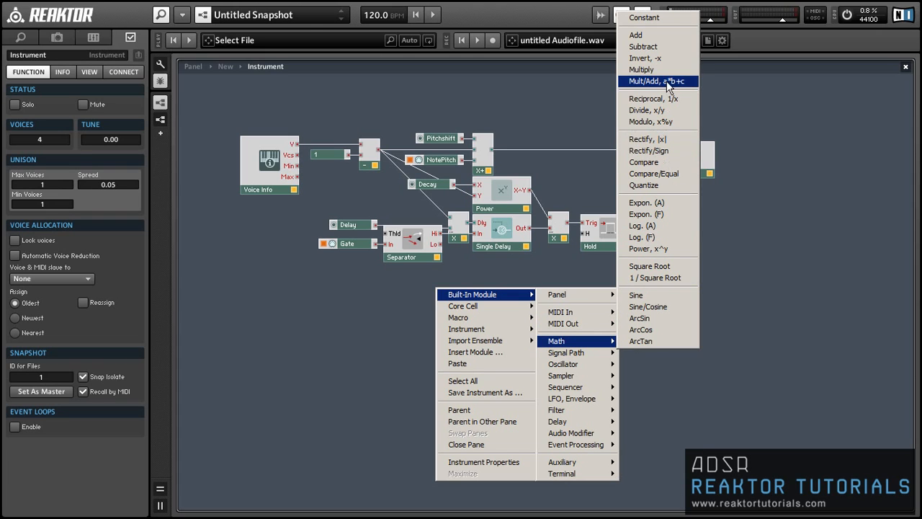
Step: Add a multiplier with a new Hold control feeding the Hold module, placed beside the Separator
{"action": "left_click", "coordinate": [641, 69]}
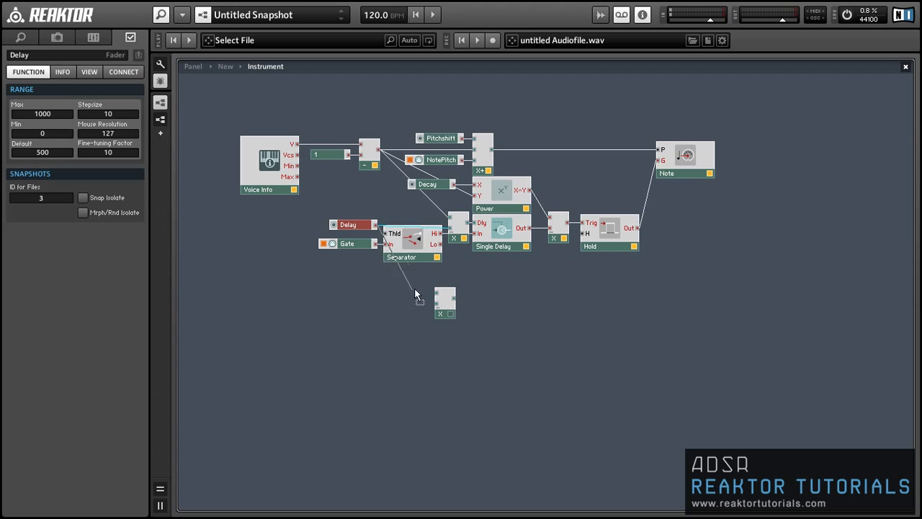
{"action": "right_click", "coordinate": [444, 296]}
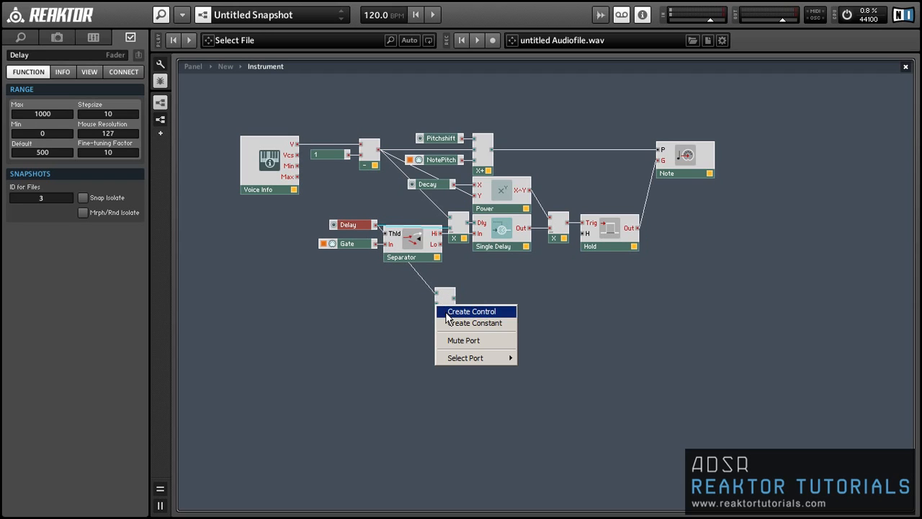
{"action": "left_click", "coordinate": [471, 311]}
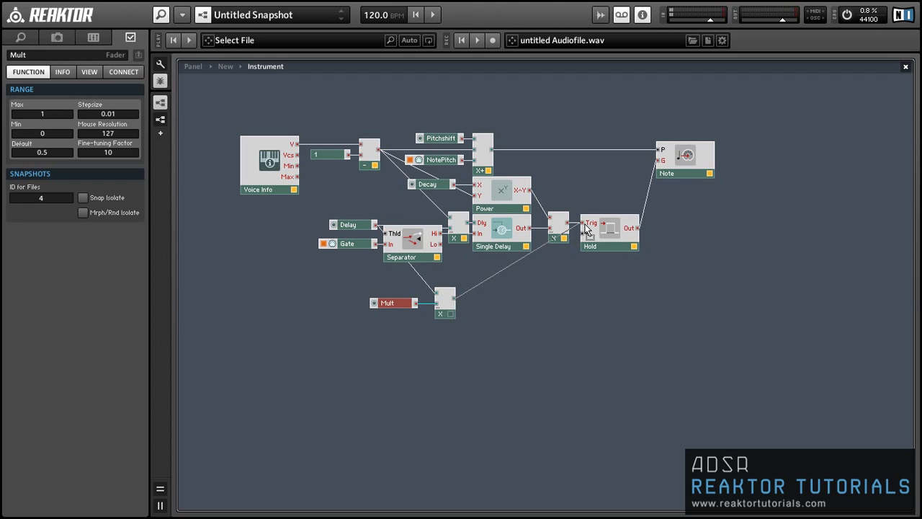
{"action": "left_click", "coordinate": [369, 332]}
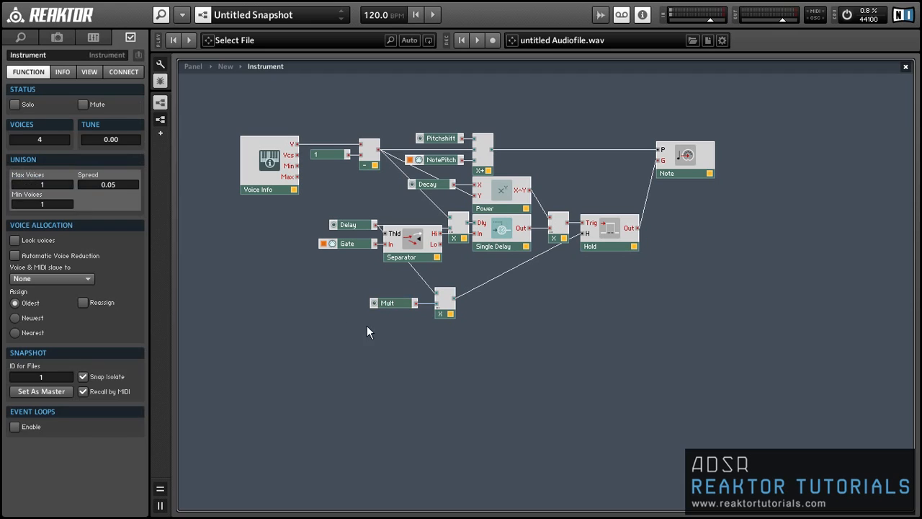
{"action": "left_click", "coordinate": [386, 302]}
{"action": "type", "text": "Hold"}
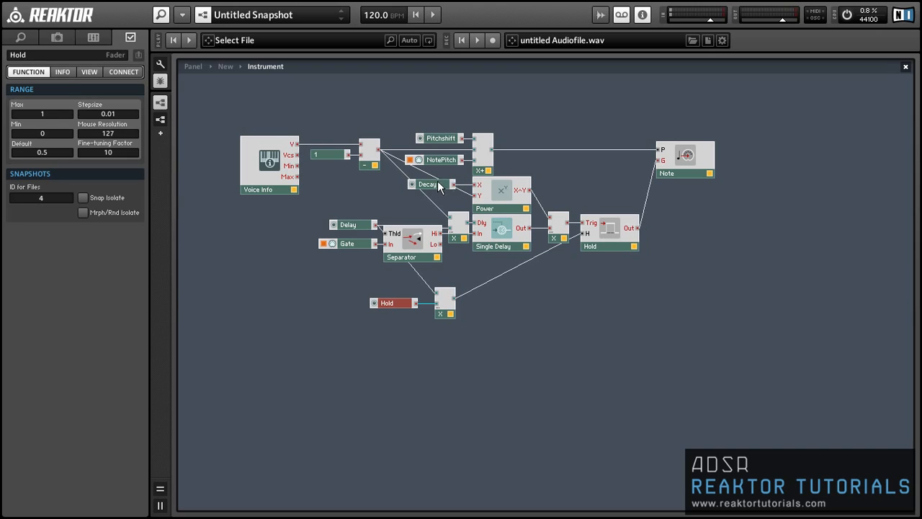
{"action": "left_click", "coordinate": [426, 185]}
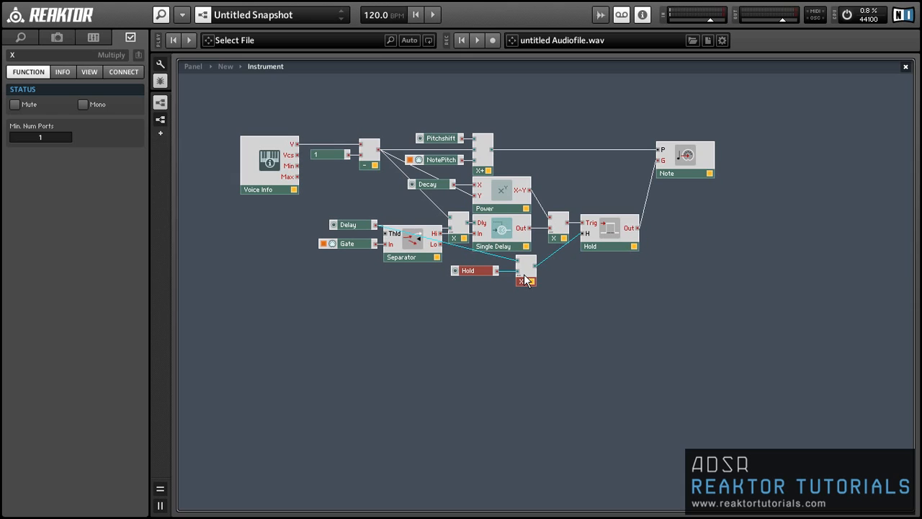
{"action": "left_click_drag", "start_coordinate": [525, 271], "coordinate": [461, 280]}
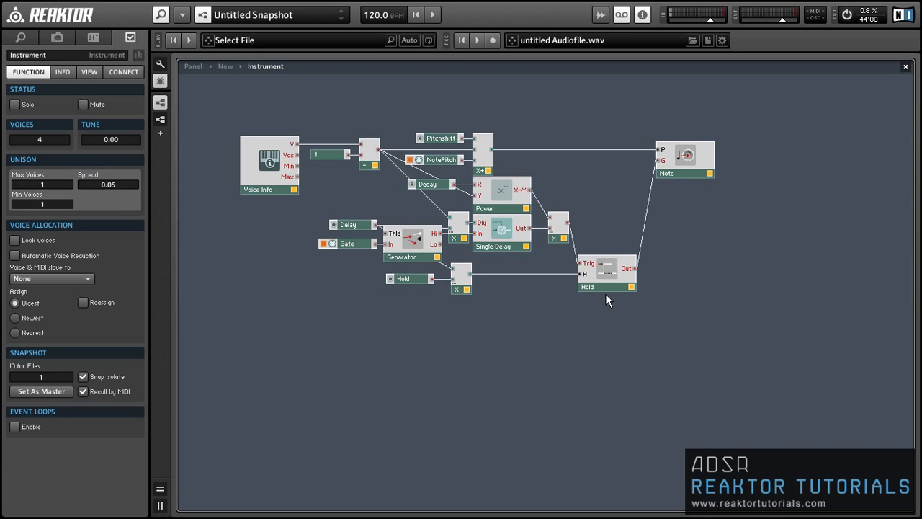
{"action": "mouse_move", "coordinate": [524, 311]}
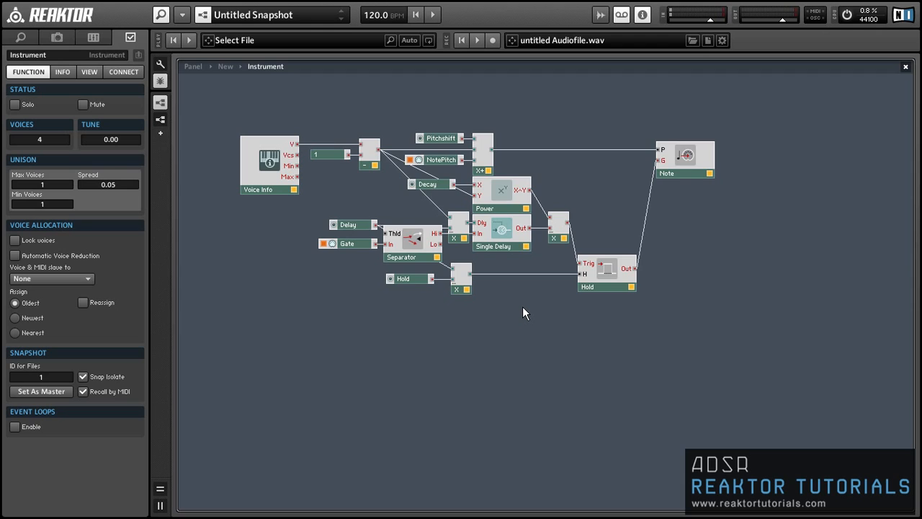
Step: At the ensemble level, insert the SteamPipe 2 synthesizer and place it below the Instrument
{"action": "left_click", "coordinate": [225, 67]}
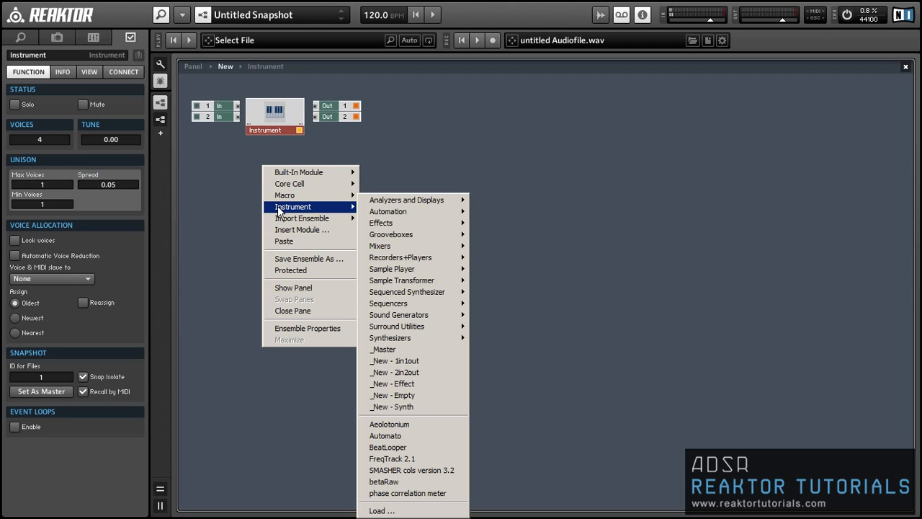
{"action": "mouse_move", "coordinate": [392, 337]}
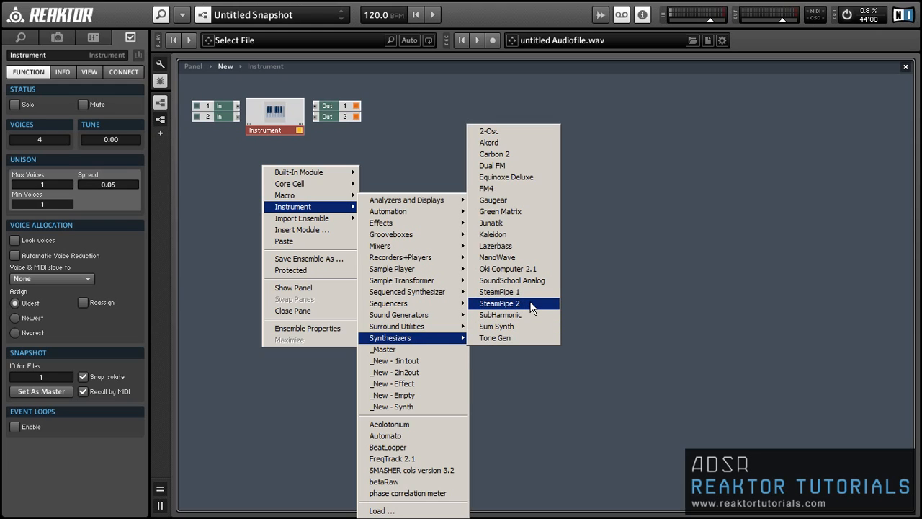
{"action": "left_click", "coordinate": [498, 303]}
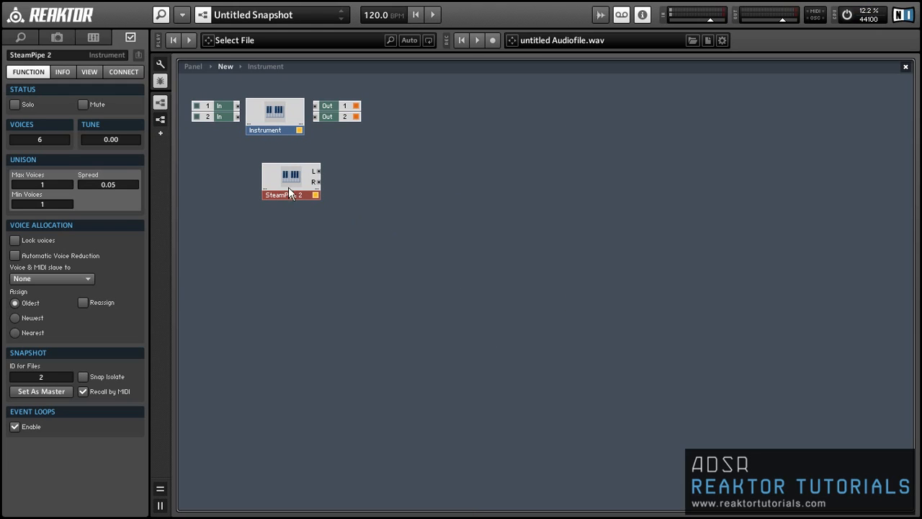
{"action": "left_click_drag", "start_coordinate": [291, 181], "coordinate": [274, 164]}
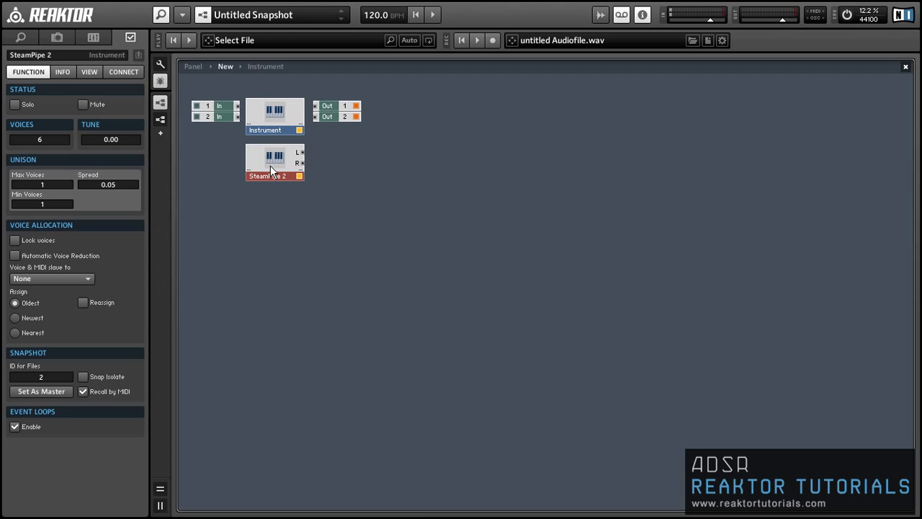
{"action": "left_click", "coordinate": [124, 72]}
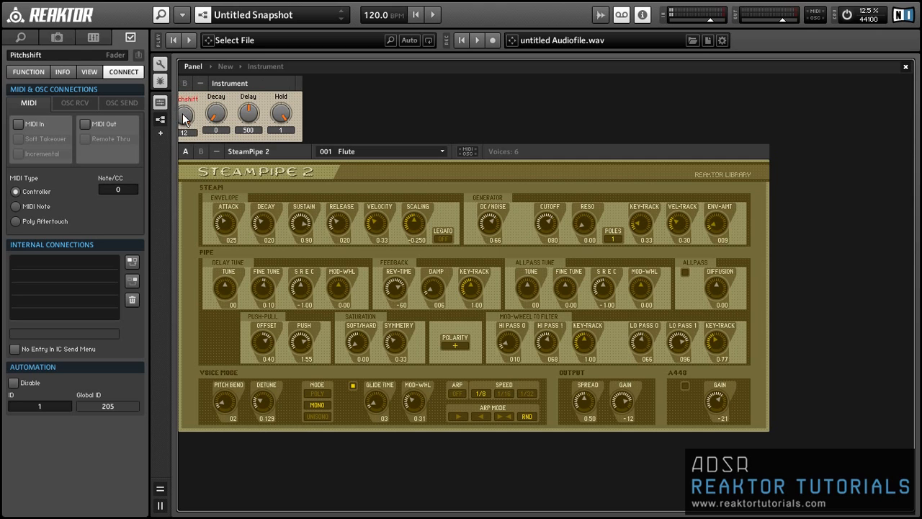
Step: Inspect the Hold knob's FUNCTION properties and value range, then select the SteamPipe 2 panel
{"action": "left_click", "coordinate": [184, 82]}
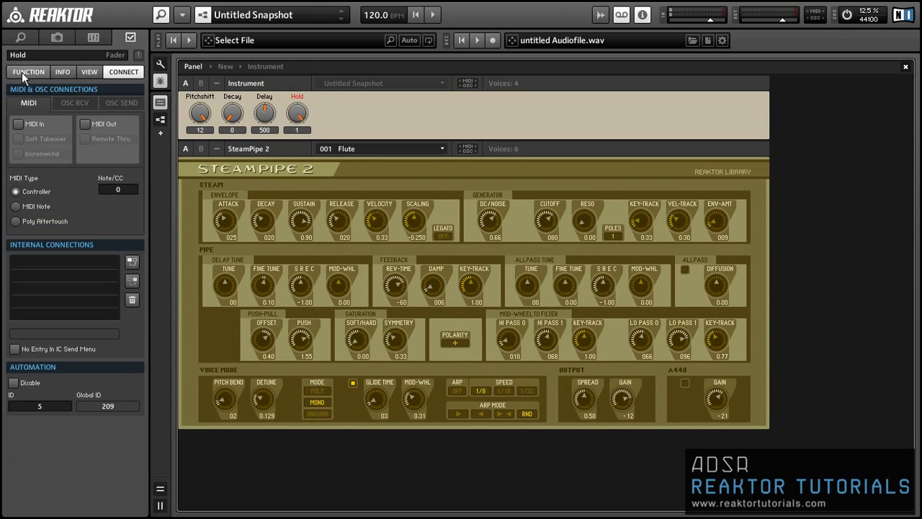
{"action": "left_click", "coordinate": [27, 72]}
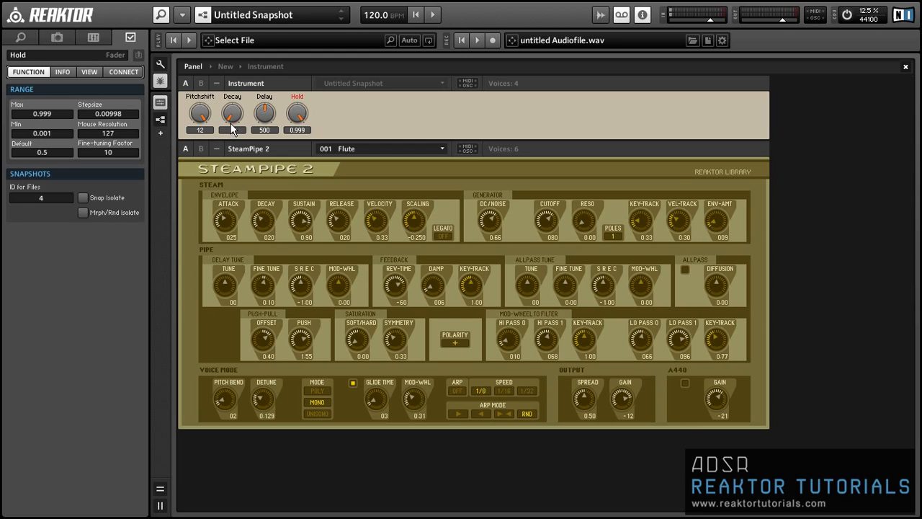
{"action": "left_click", "coordinate": [232, 112]}
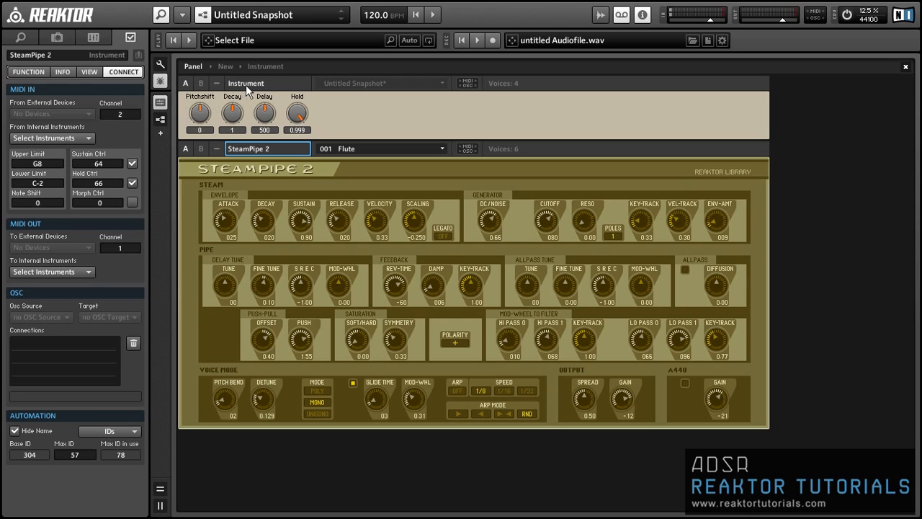
Step: Rename the Instrument to MIDI, load the 030 Banjo preset and raise Pitchshift to 4
{"action": "left_click", "coordinate": [268, 82]}
{"action": "type", "text": "MIDI"}
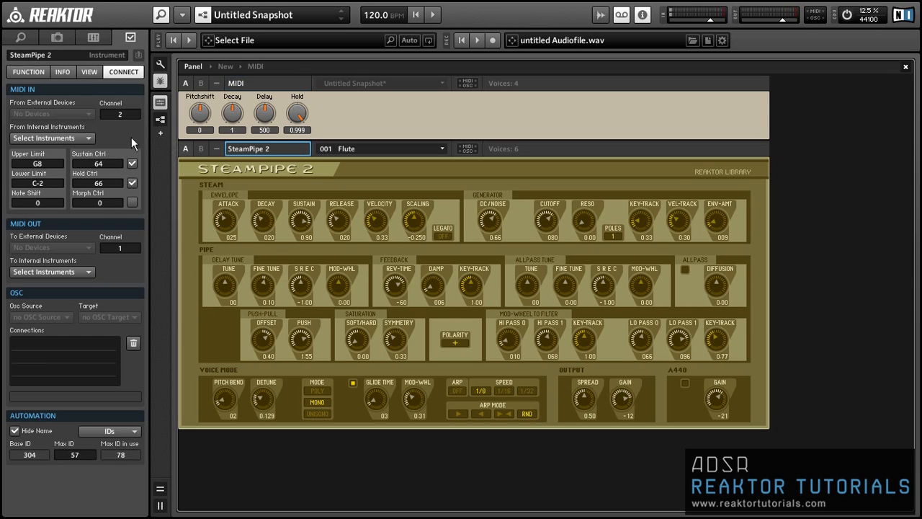
{"action": "mouse_move", "coordinate": [321, 122]}
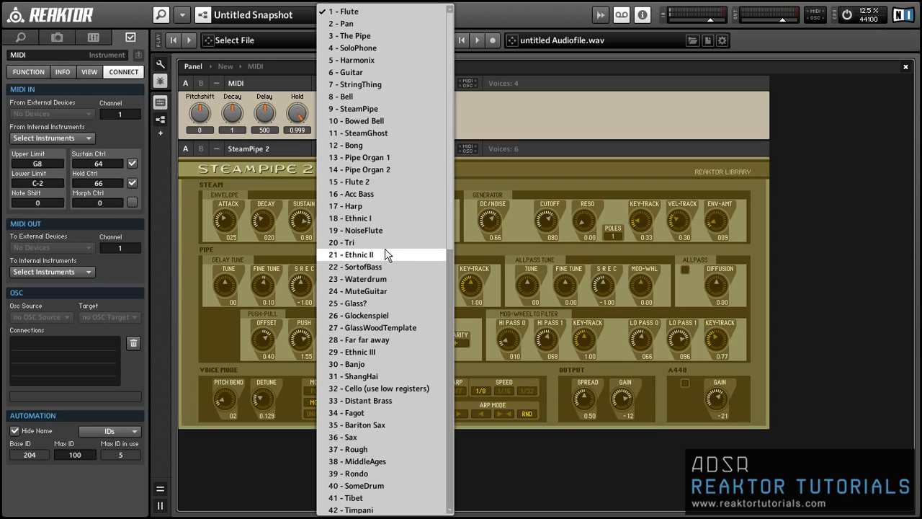
{"action": "left_click", "coordinate": [351, 363]}
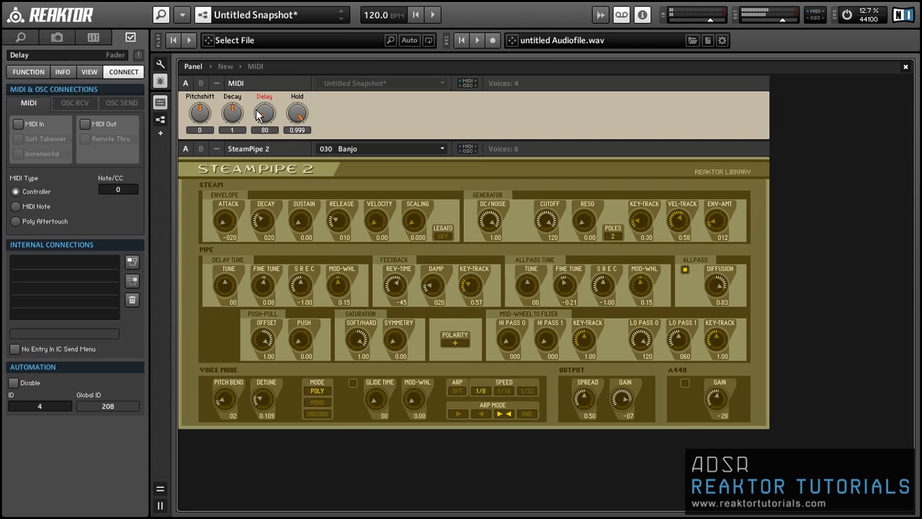
{"action": "mouse_move", "coordinate": [232, 113]}
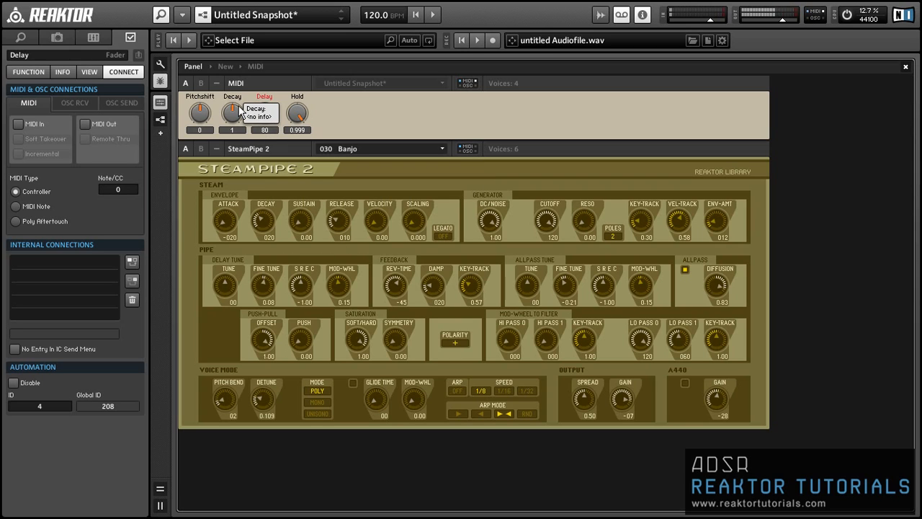
{"action": "mouse_move", "coordinate": [198, 112]}
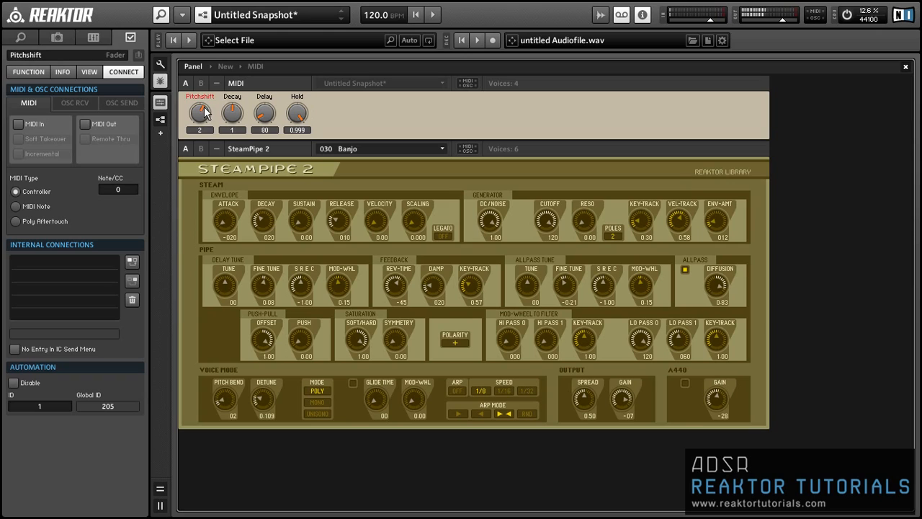
{"action": "left_click_drag", "start_coordinate": [199, 112], "coordinate": [199, 98]}
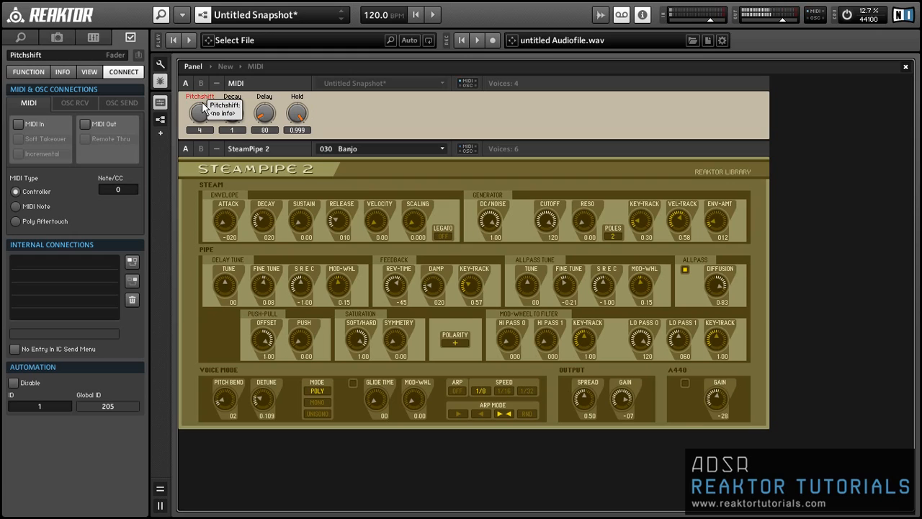
{"action": "mouse_move", "coordinate": [234, 108]}
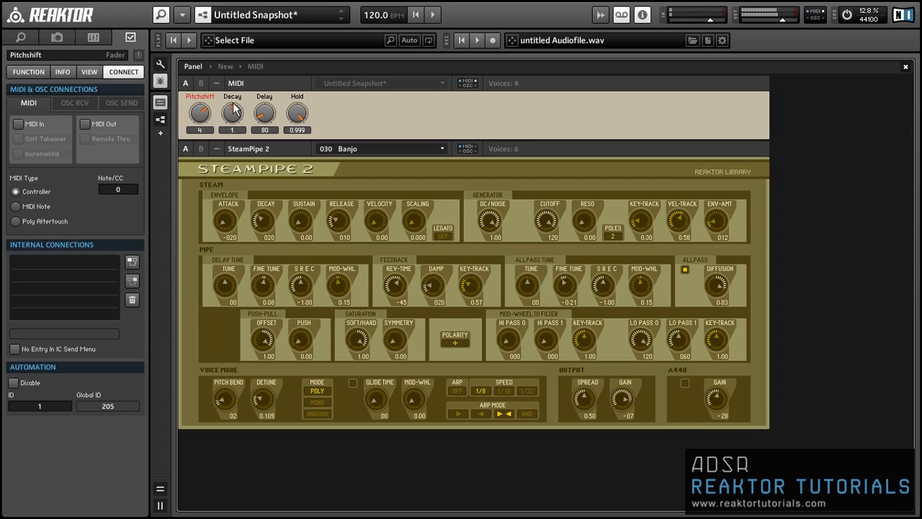
{"action": "mouse_move", "coordinate": [265, 113]}
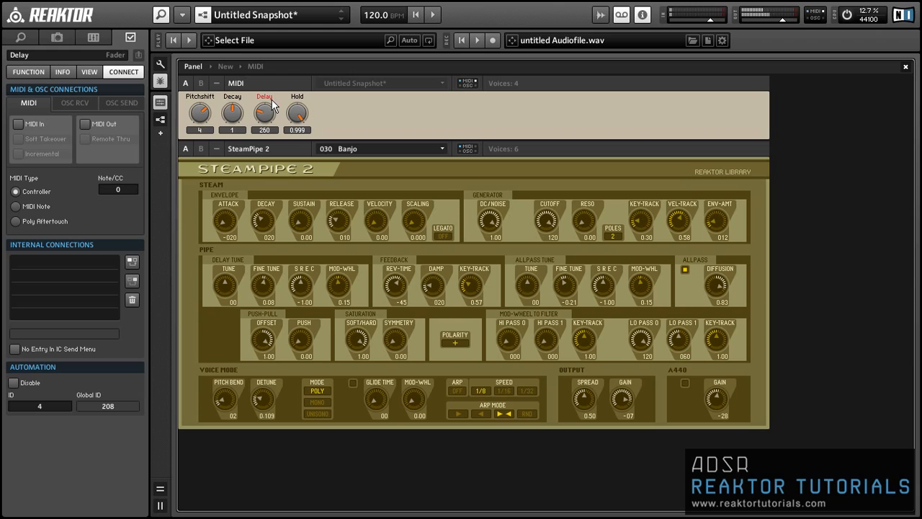
{"action": "mouse_move", "coordinate": [265, 112]}
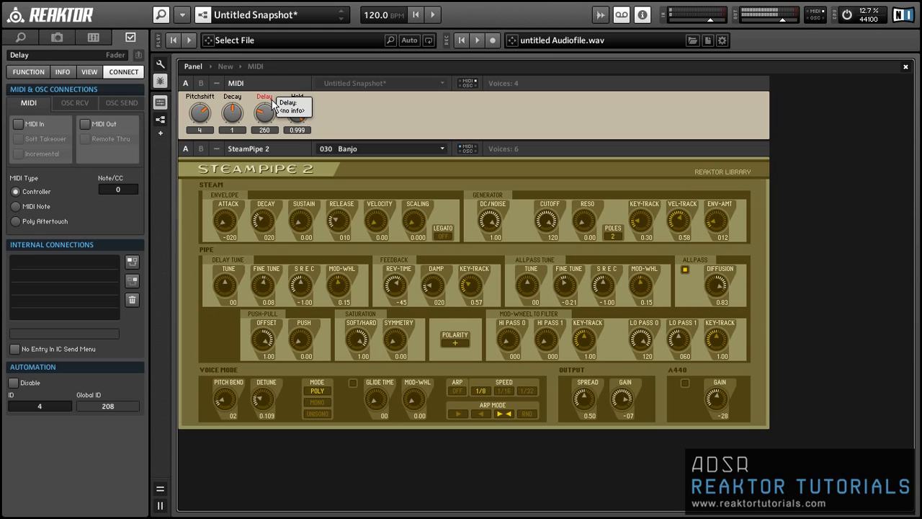
{"action": "mouse_move", "coordinate": [331, 104]}
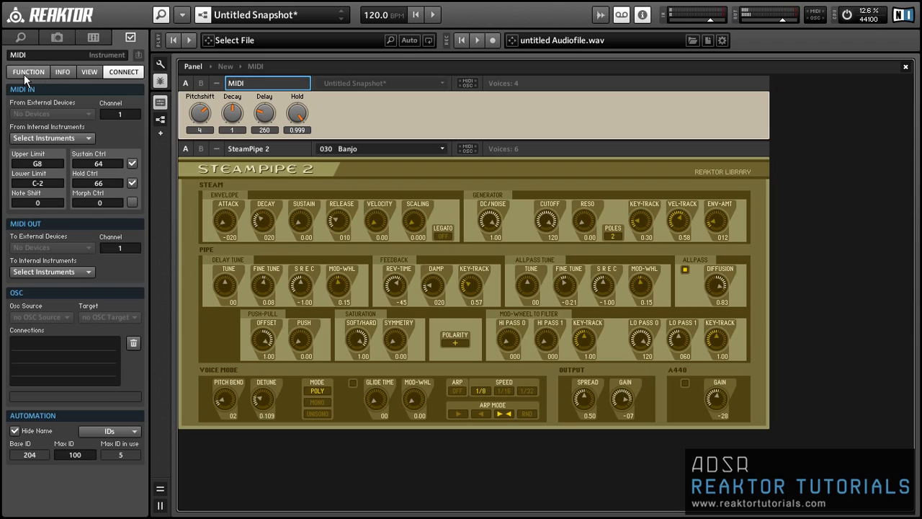
Step: Check the Delay knob's range, reset Pitchshift to 0 and lower the Hold amount
{"action": "left_click", "coordinate": [28, 72]}
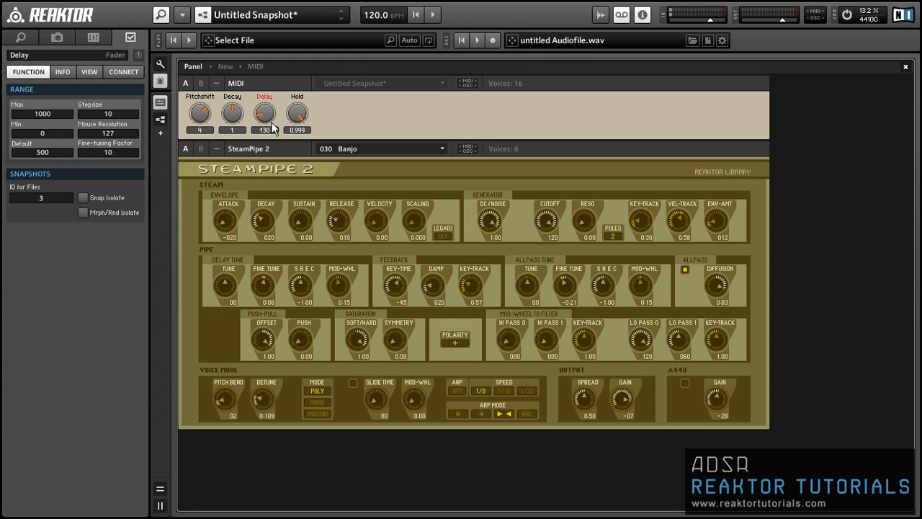
{"action": "left_click", "coordinate": [199, 112]}
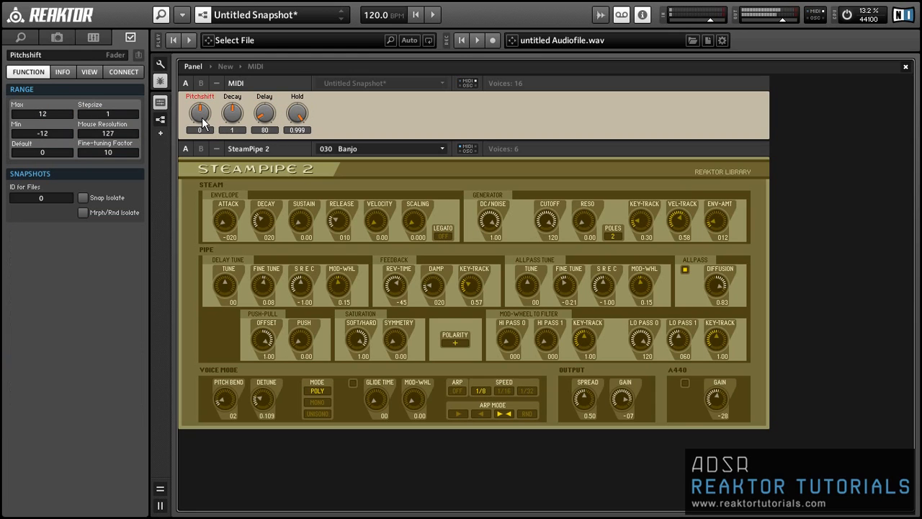
{"action": "left_click", "coordinate": [265, 112]}
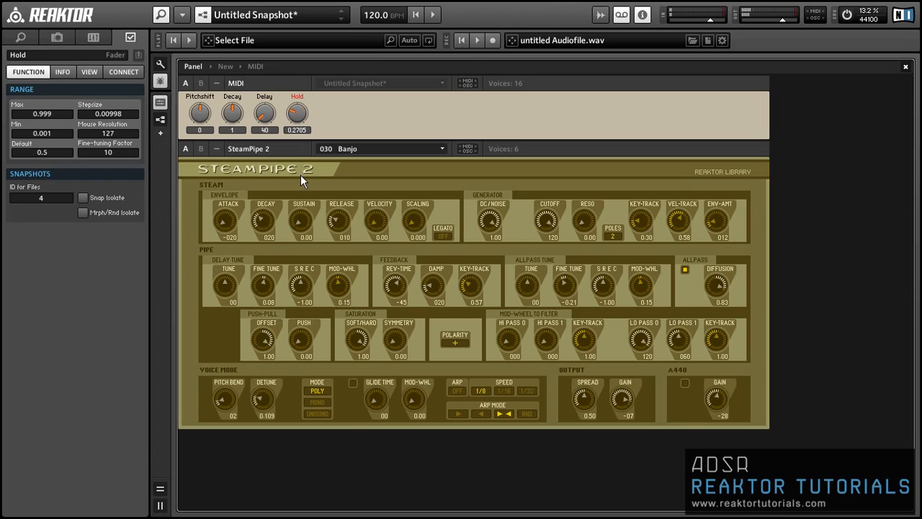
{"action": "left_click_drag", "start_coordinate": [297, 113], "coordinate": [297, 130]}
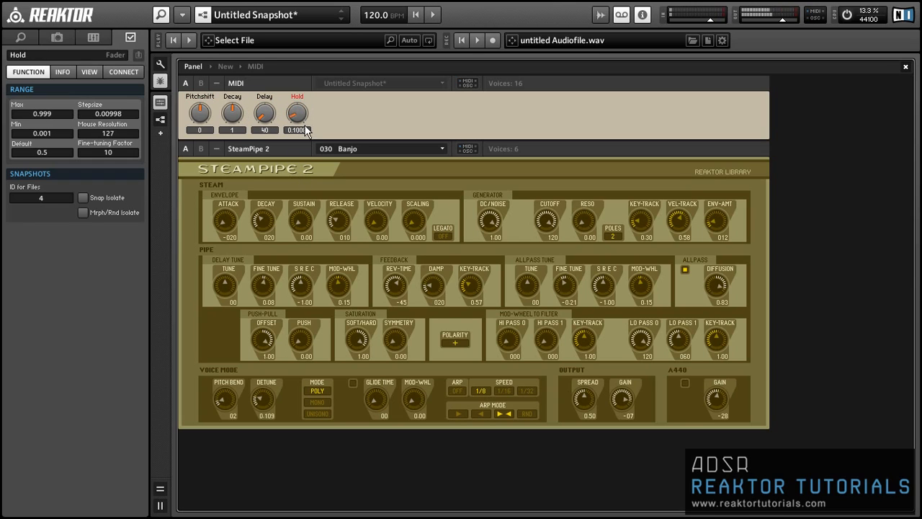
Step: Load SteamPipe 2's 054 Harpish preset and raise Delay to 370
{"action": "left_click", "coordinate": [382, 149]}
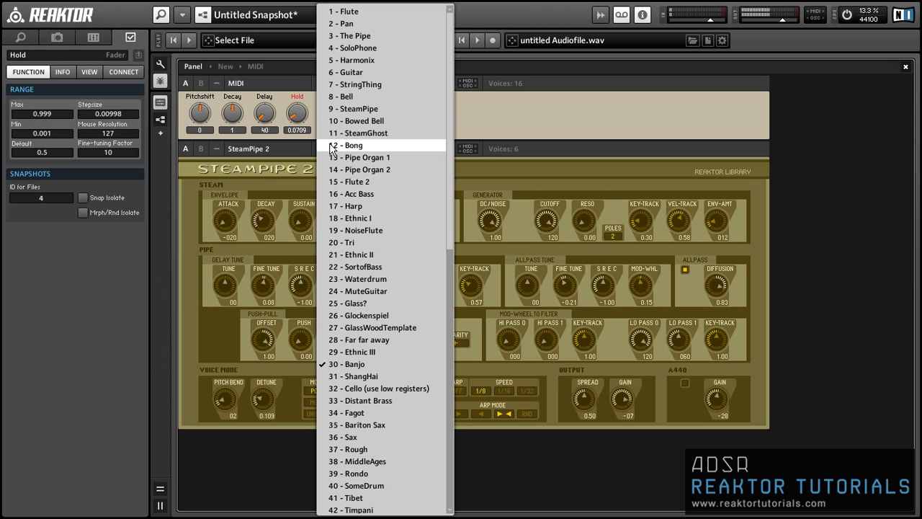
{"action": "scroll", "scroll_direction": "down", "scroll_amount": 3}
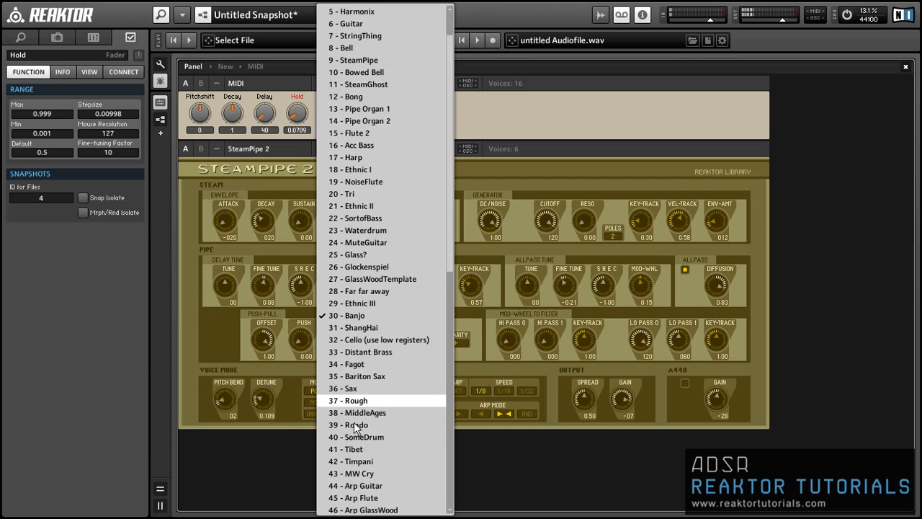
{"action": "scroll", "scroll_direction": "down", "scroll_amount": 3}
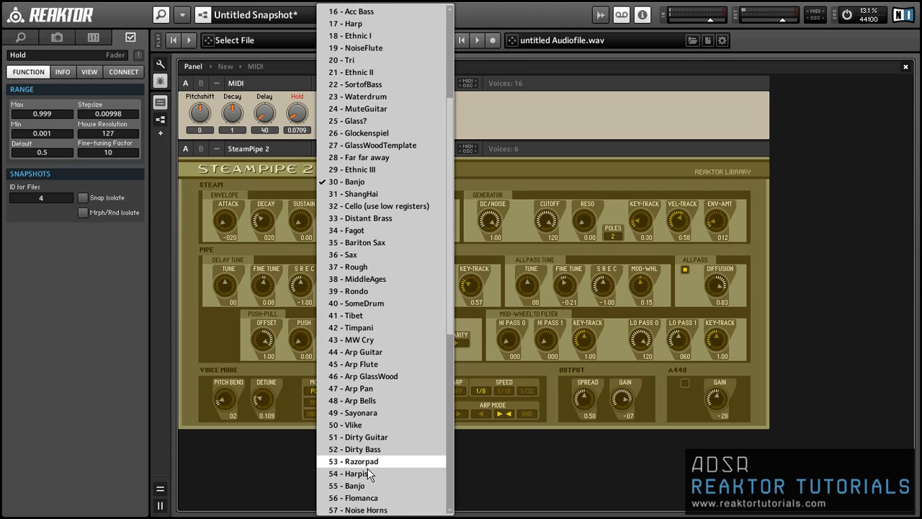
{"action": "left_click", "coordinate": [360, 472]}
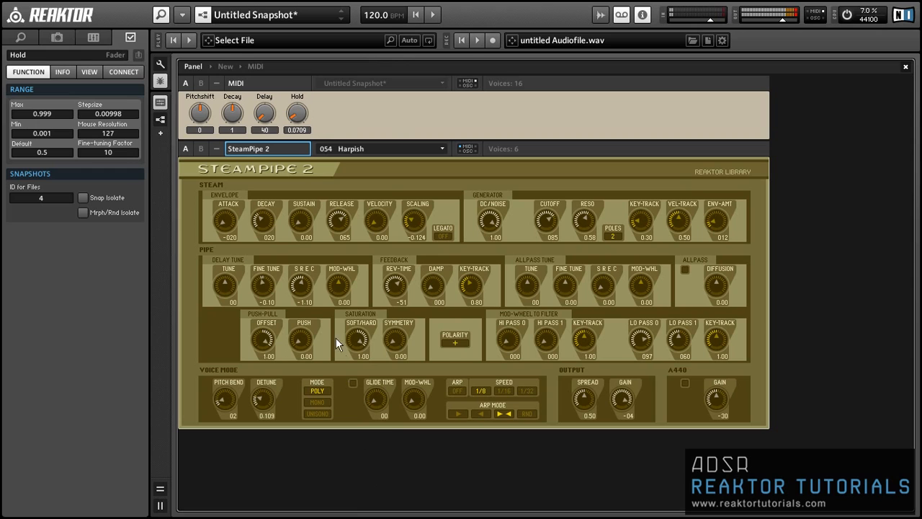
{"action": "left_click_drag", "start_coordinate": [297, 112], "coordinate": [297, 101]}
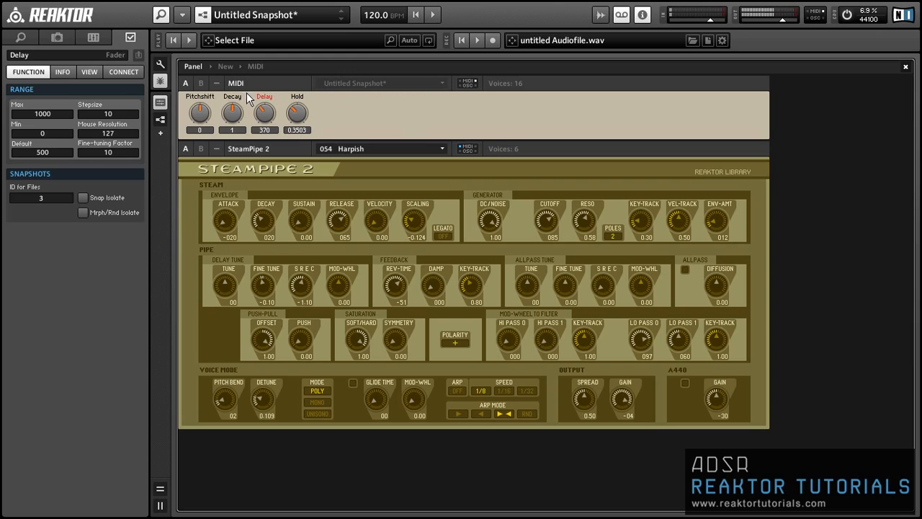
{"action": "mouse_move", "coordinate": [248, 148]}
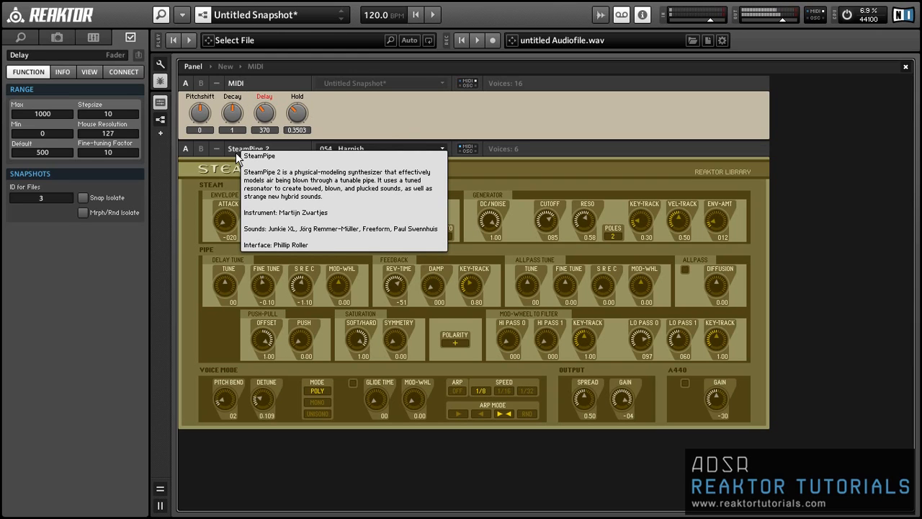